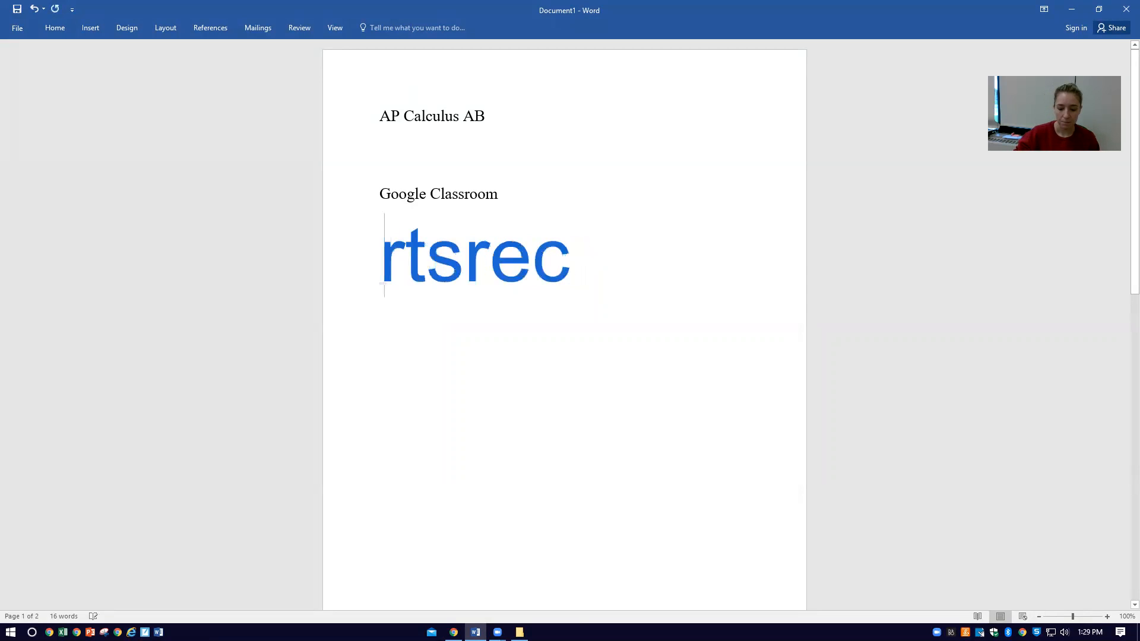
Step: Insert the missing 'i' so the blue Google Classroom code reads irtsrec
{"action": "type", "text": "i"}
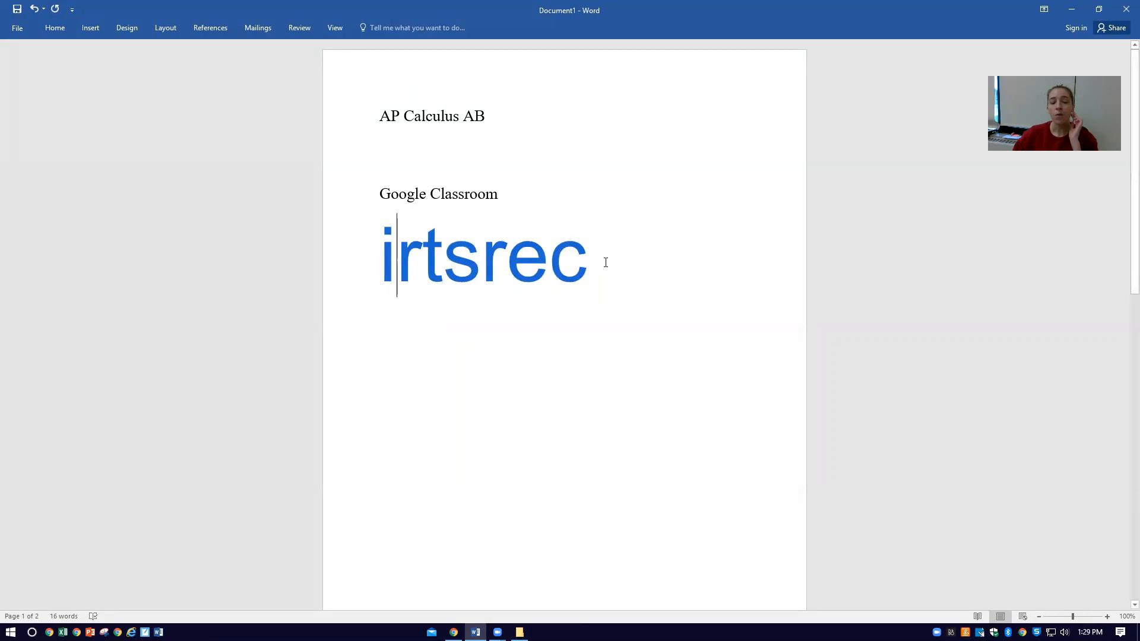
{"action": "mouse_move", "coordinate": [630, 269]}
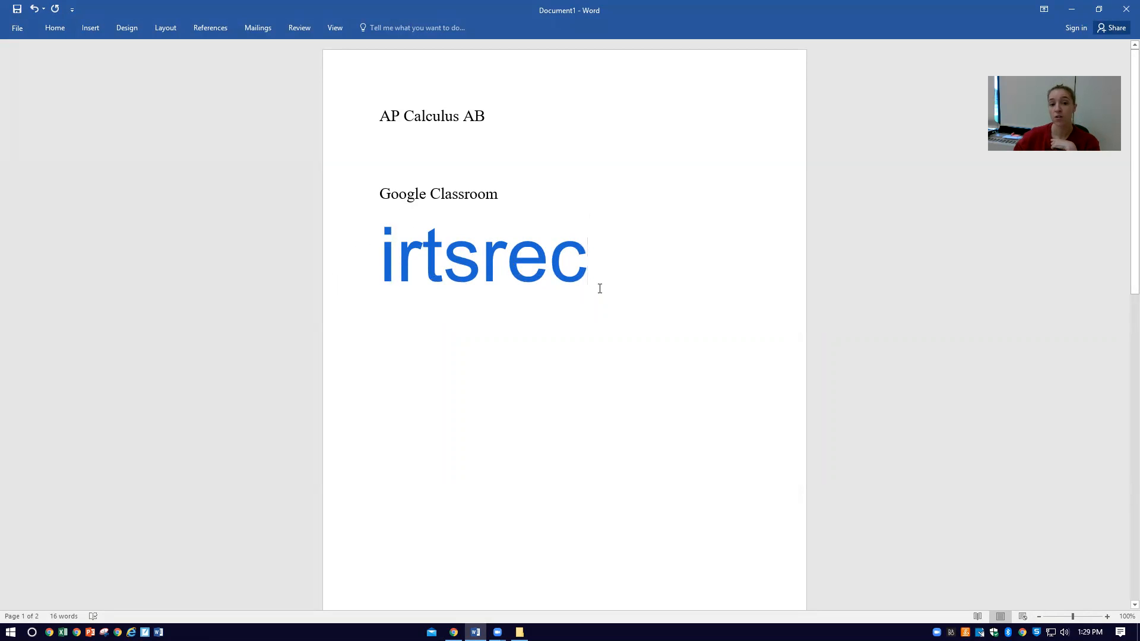
{"action": "left_click", "coordinate": [639, 263]}
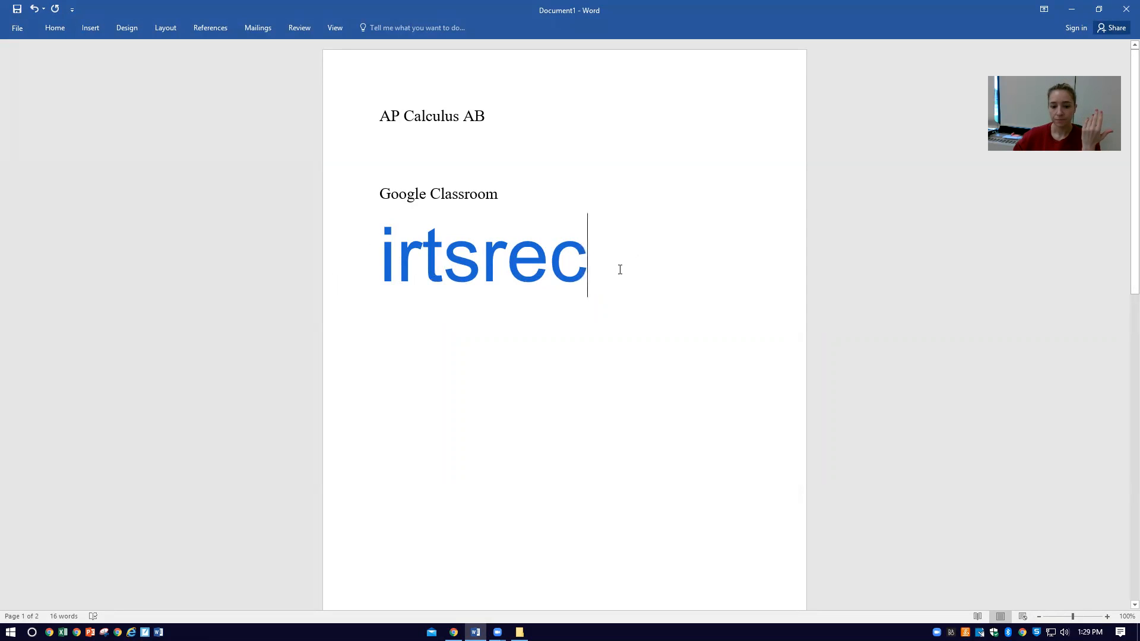
{"action": "mouse_move", "coordinate": [453, 632]}
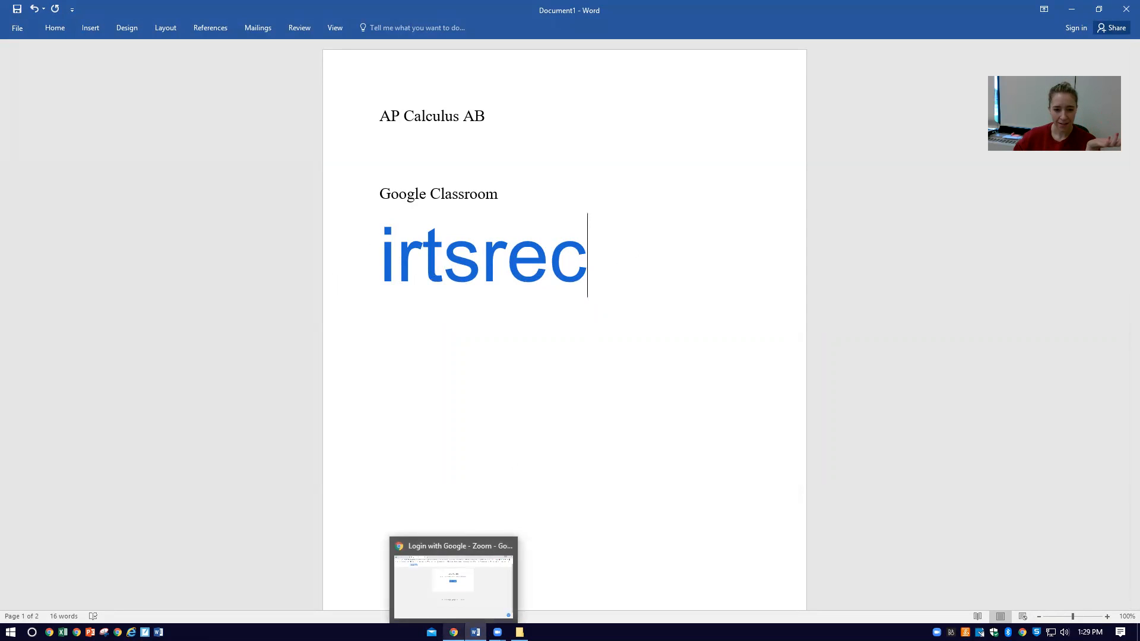
Step: Bring up Chrome and show the AP Calc 2020-21 class's empty Classwork page
{"action": "left_click", "coordinate": [452, 578]}
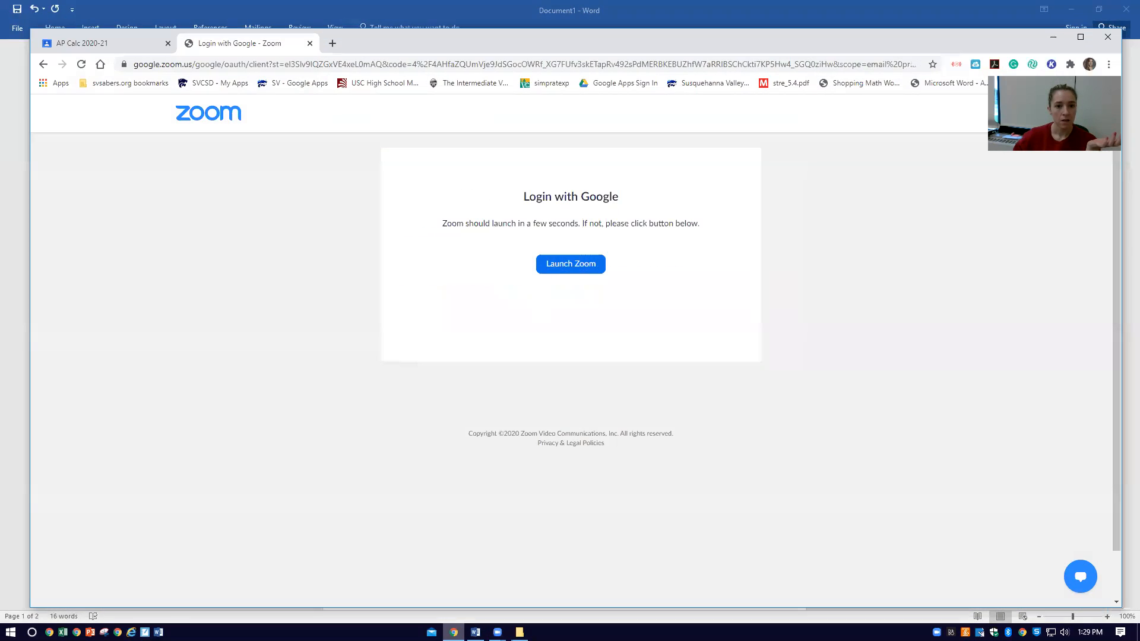
{"action": "left_click", "coordinate": [102, 43]}
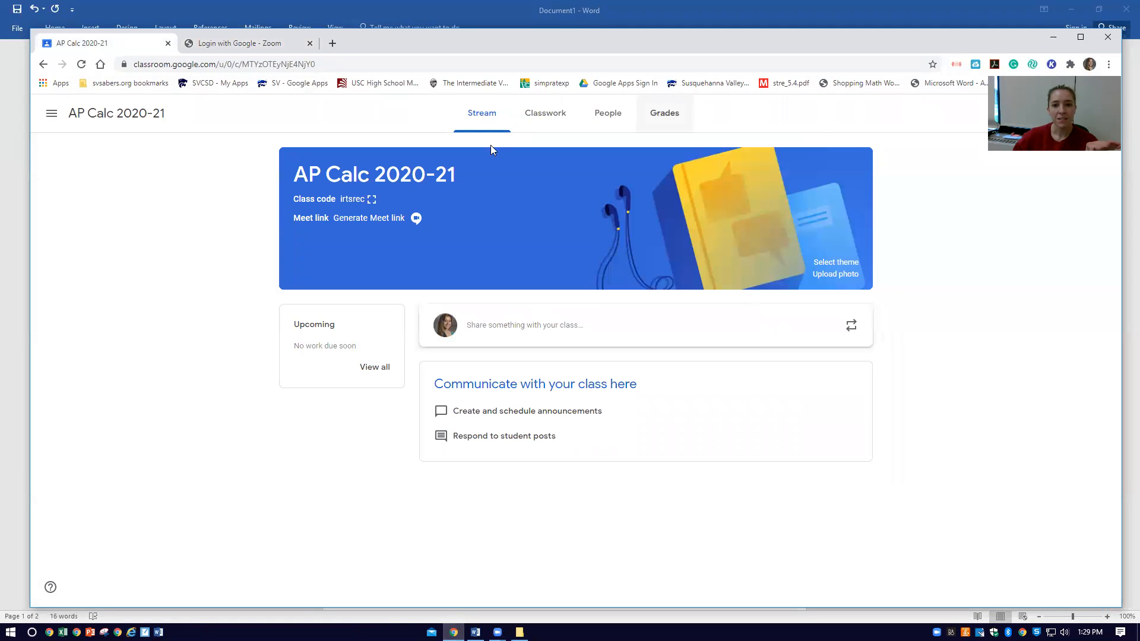
{"action": "mouse_move", "coordinate": [287, 202]}
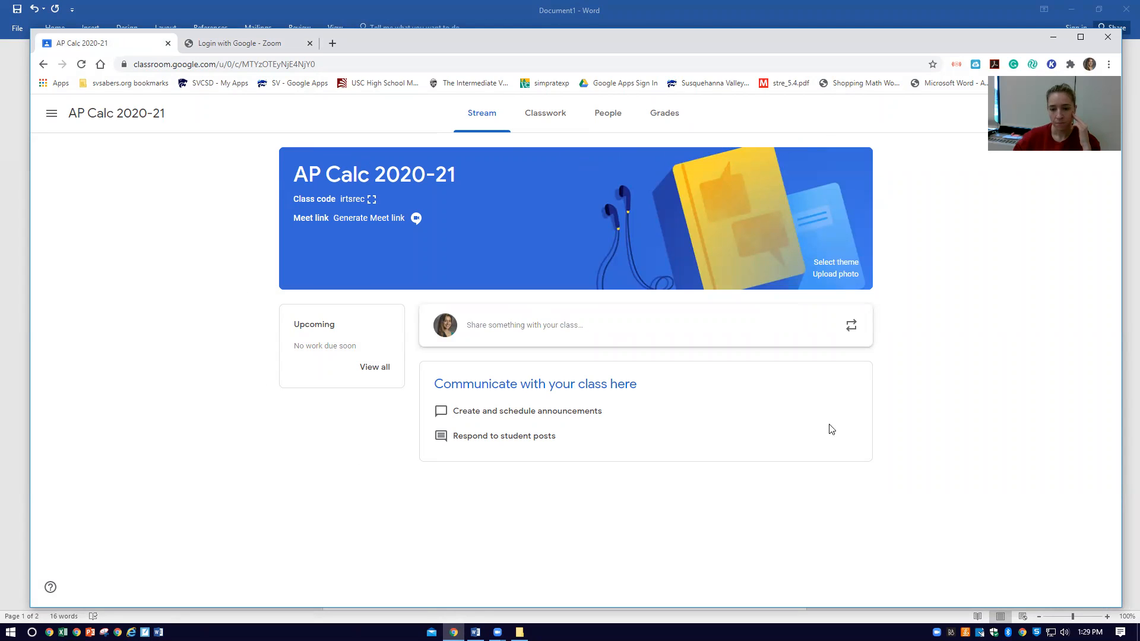
{"action": "mouse_move", "coordinate": [200, 270]}
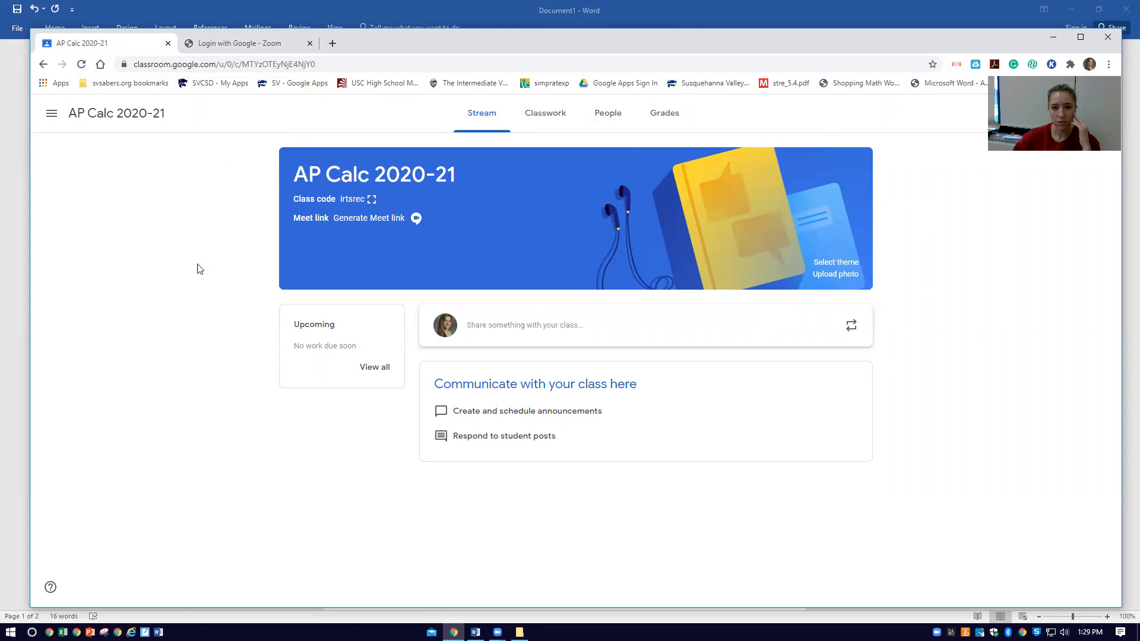
{"action": "mouse_move", "coordinate": [617, 513]}
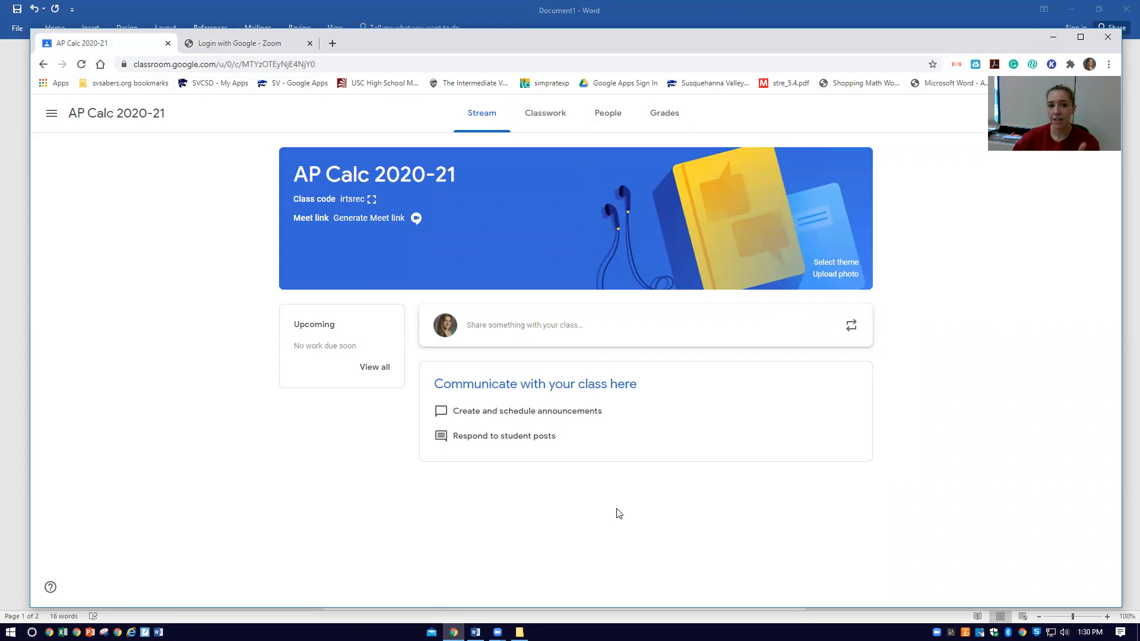
{"action": "mouse_move", "coordinate": [545, 113]}
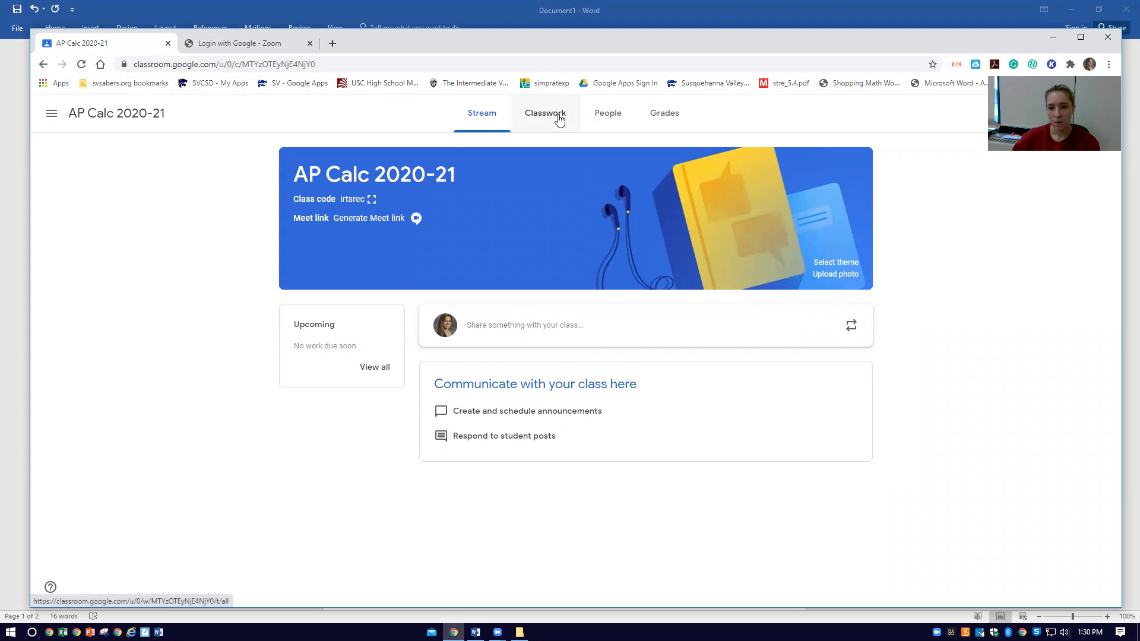
{"action": "left_click", "coordinate": [545, 113]}
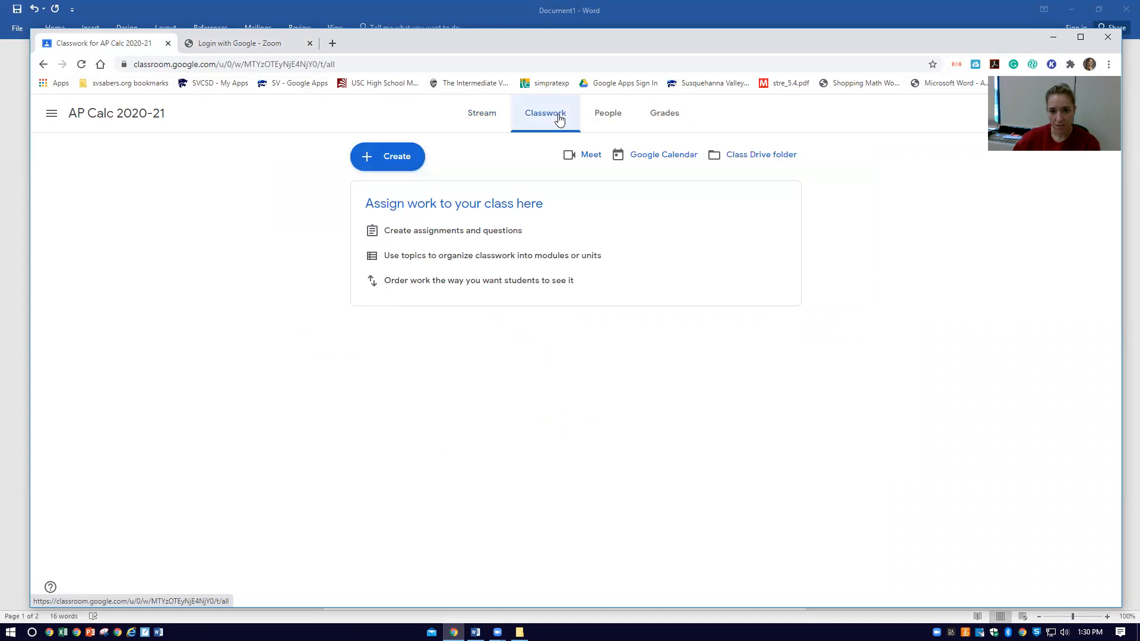
{"action": "mouse_move", "coordinate": [761, 154]}
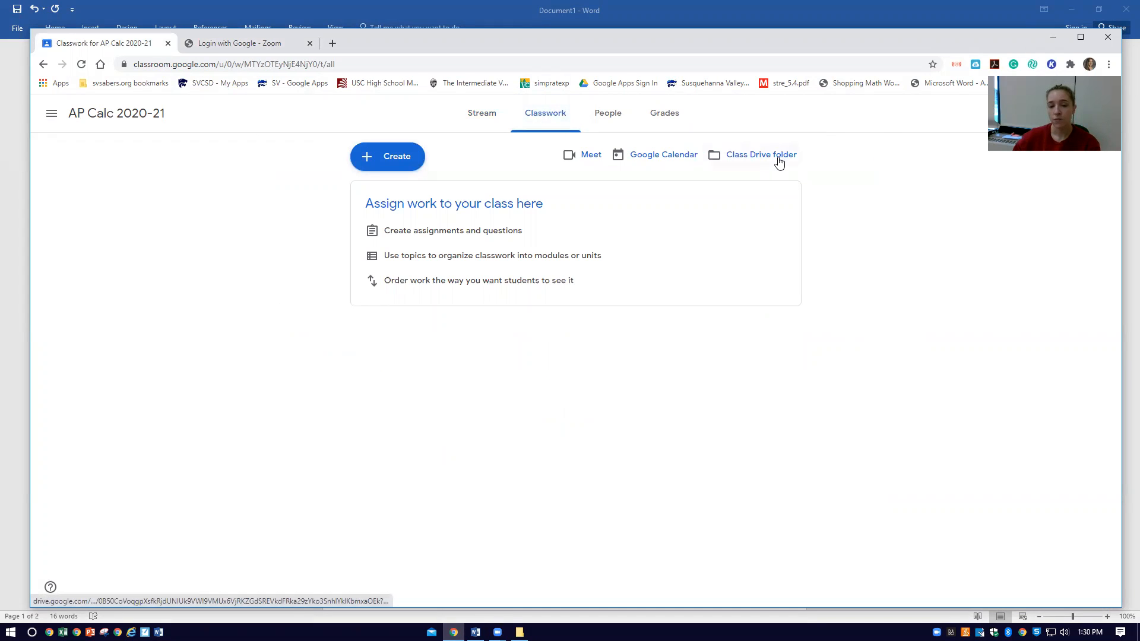
Step: Follow the Class Drive folder link to the AP Calc 2020-21 folder in Google Drive
{"action": "left_click", "coordinate": [761, 155]}
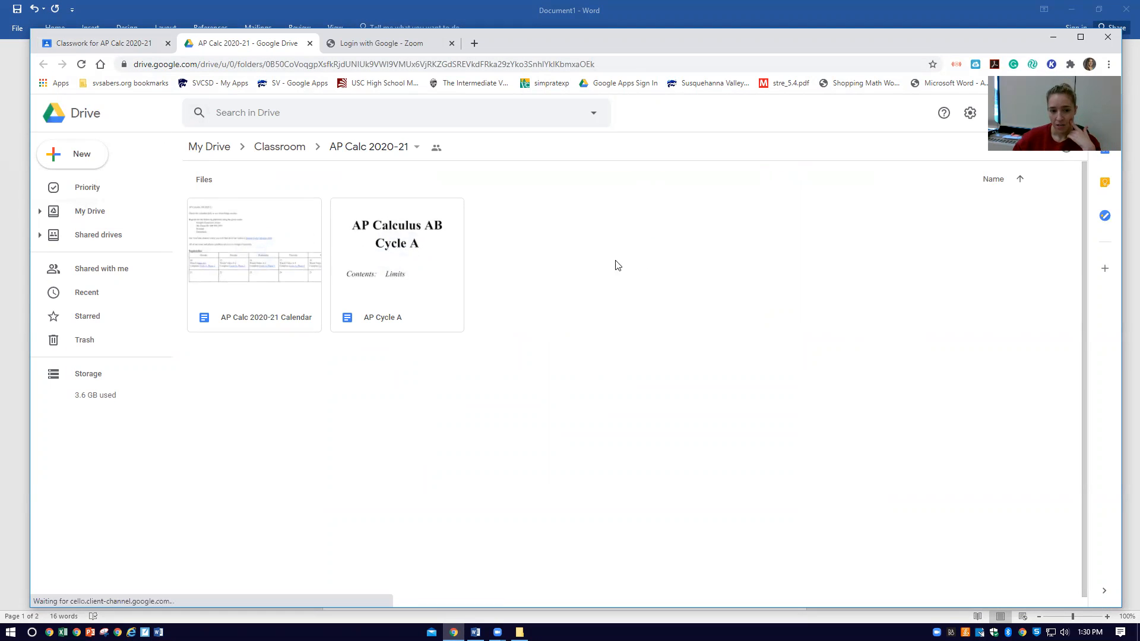
{"action": "mouse_move", "coordinate": [256, 332]}
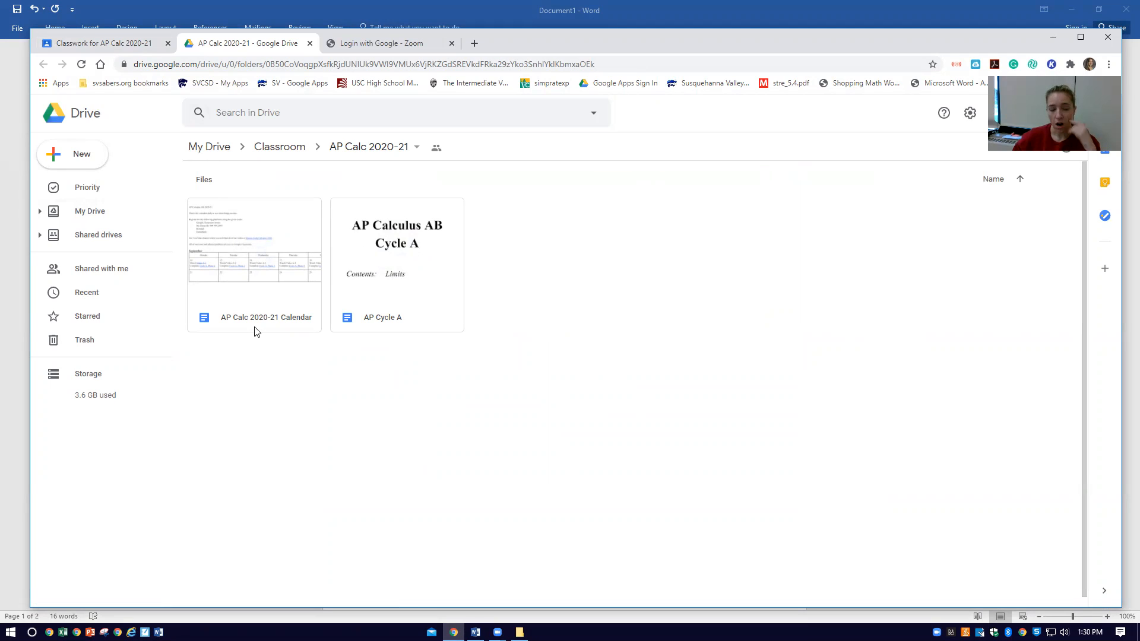
{"action": "mouse_move", "coordinate": [270, 318]}
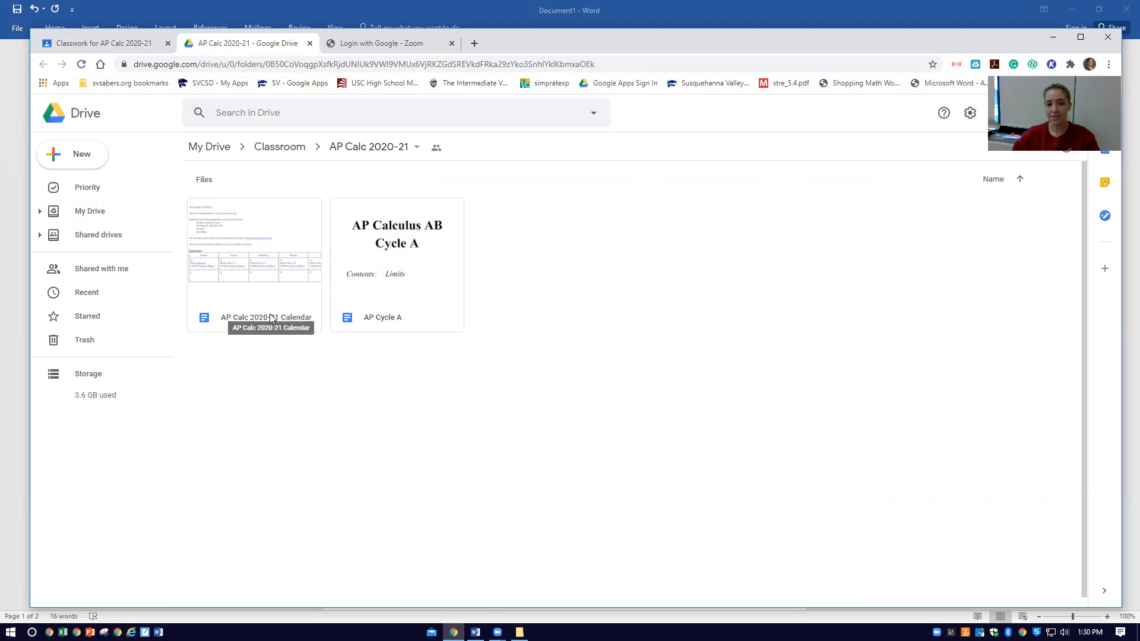
{"action": "mouse_move", "coordinate": [258, 293]}
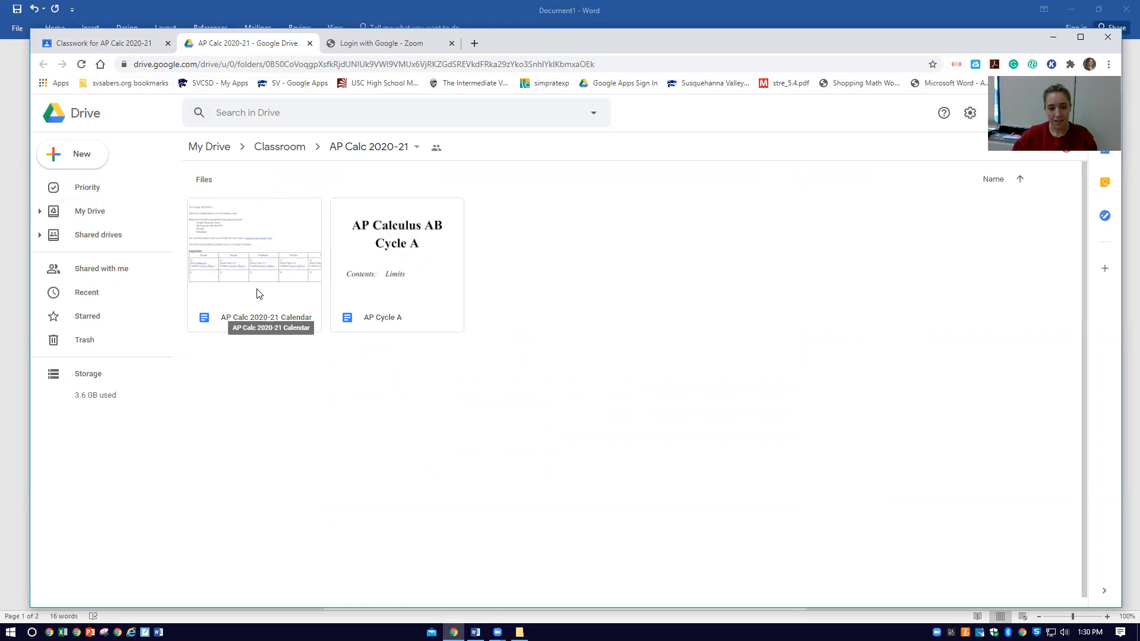
{"action": "mouse_move", "coordinate": [270, 308]}
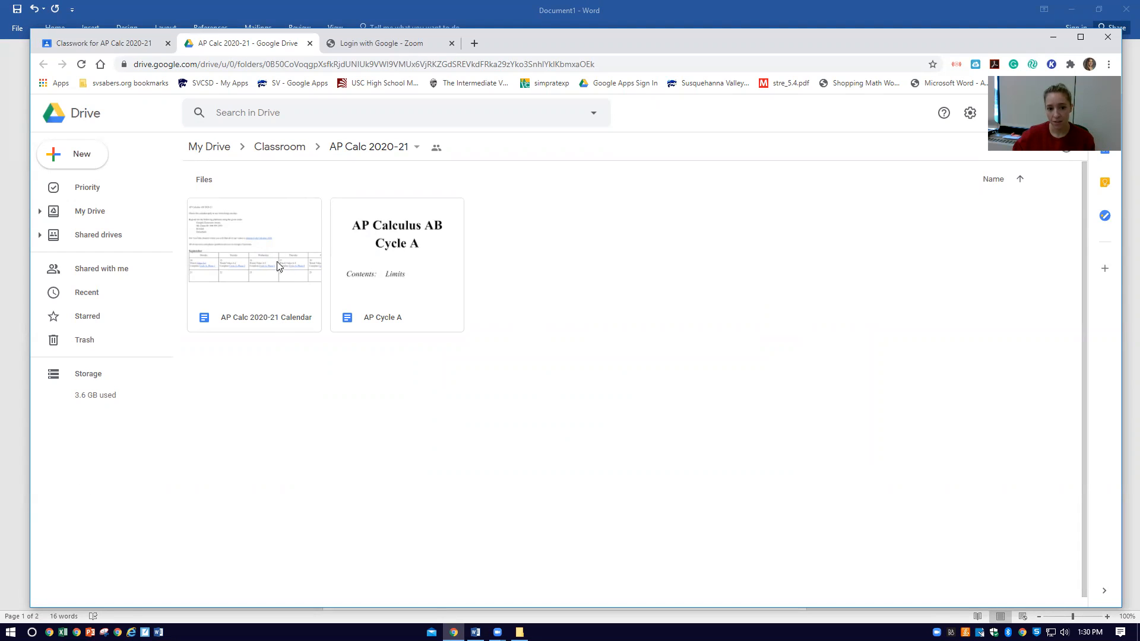
{"action": "mouse_move", "coordinate": [276, 334]}
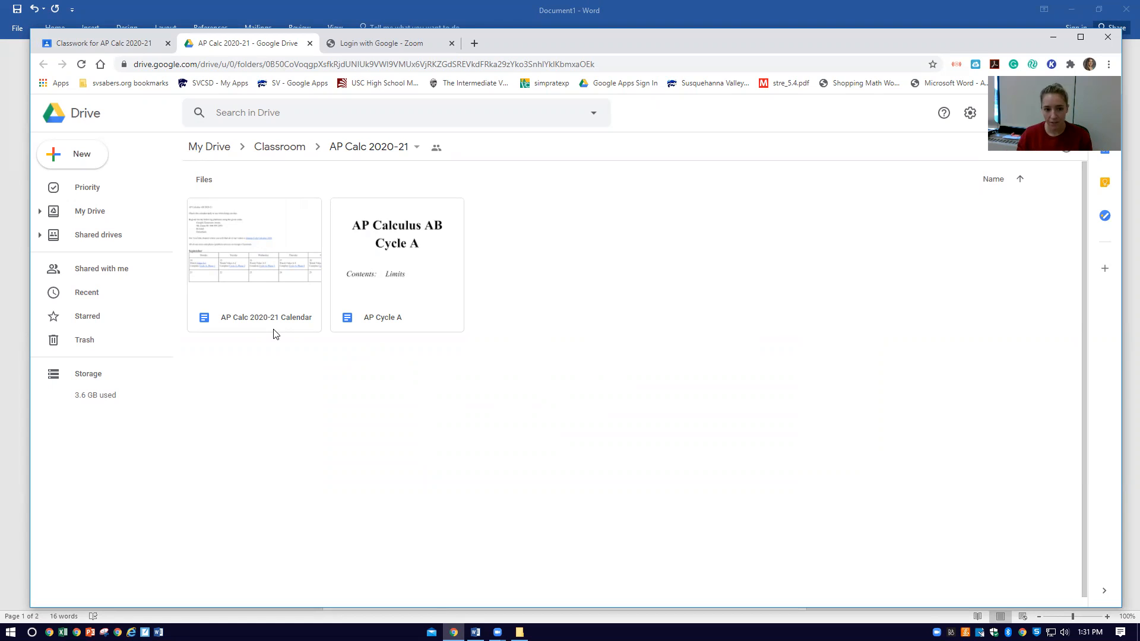
{"action": "mouse_move", "coordinate": [335, 253]}
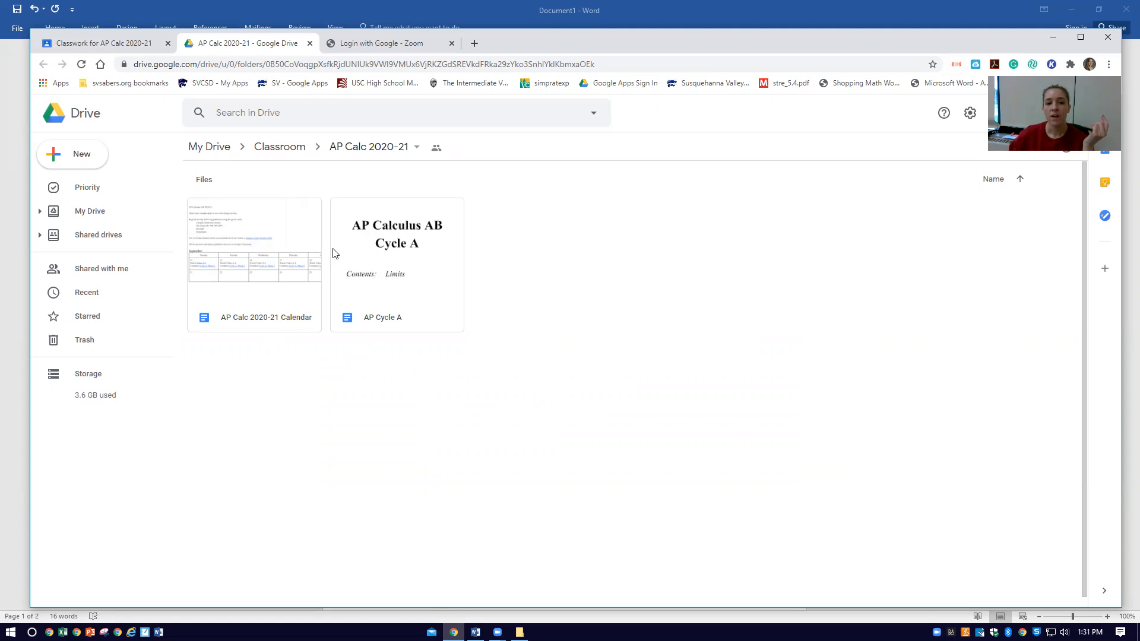
{"action": "mouse_move", "coordinate": [460, 263]}
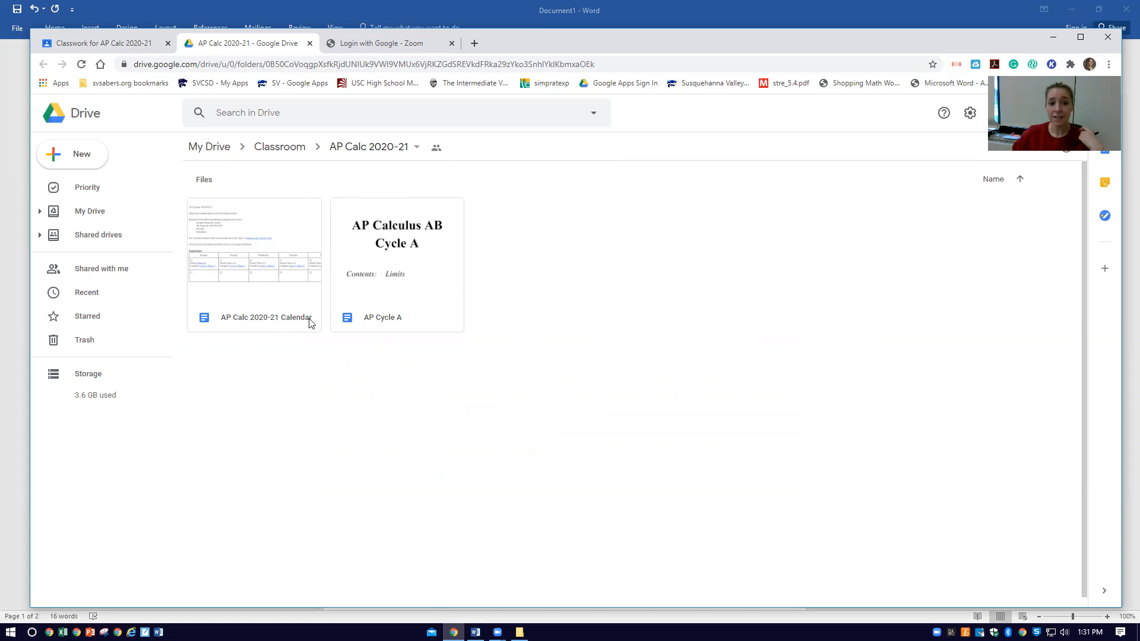
{"action": "mouse_move", "coordinate": [390, 342]}
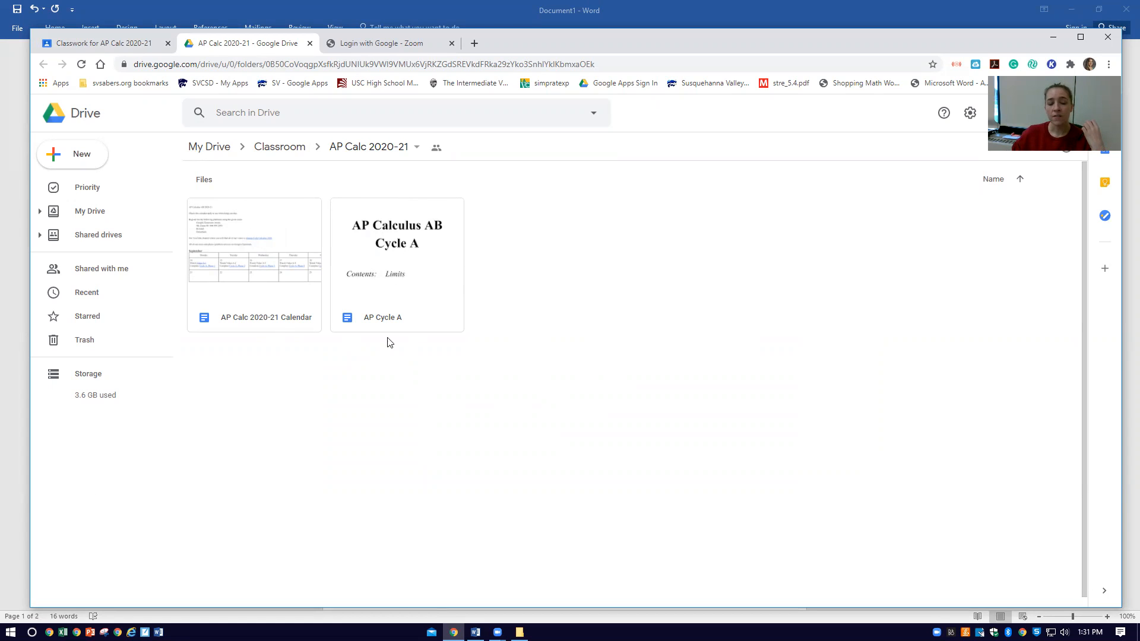
{"action": "mouse_move", "coordinate": [415, 348]}
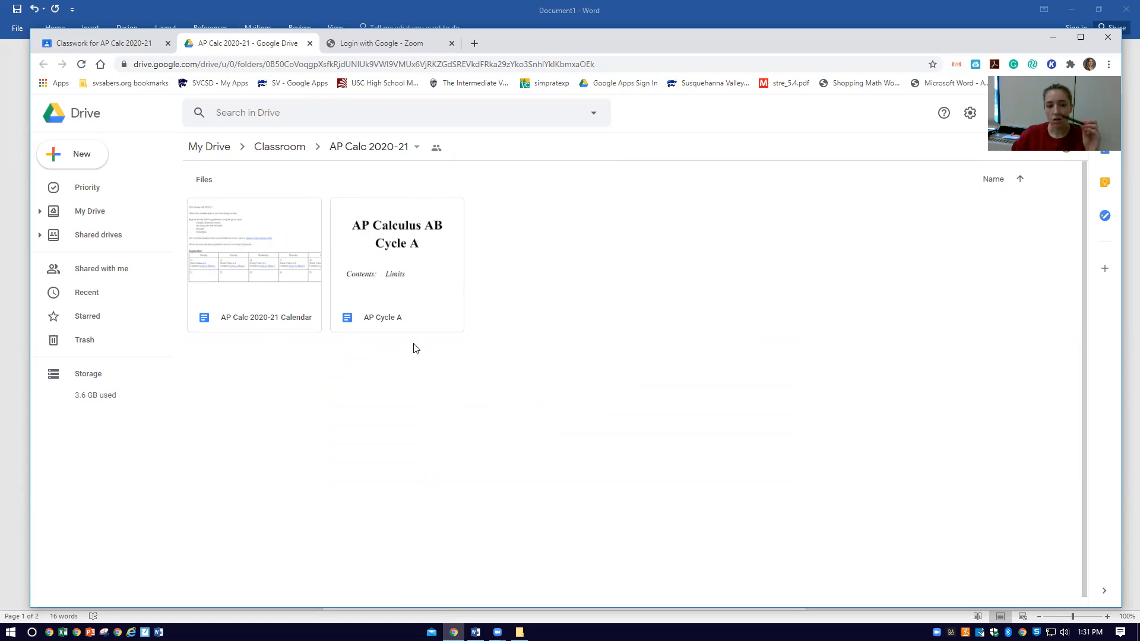
{"action": "mouse_move", "coordinate": [427, 257]}
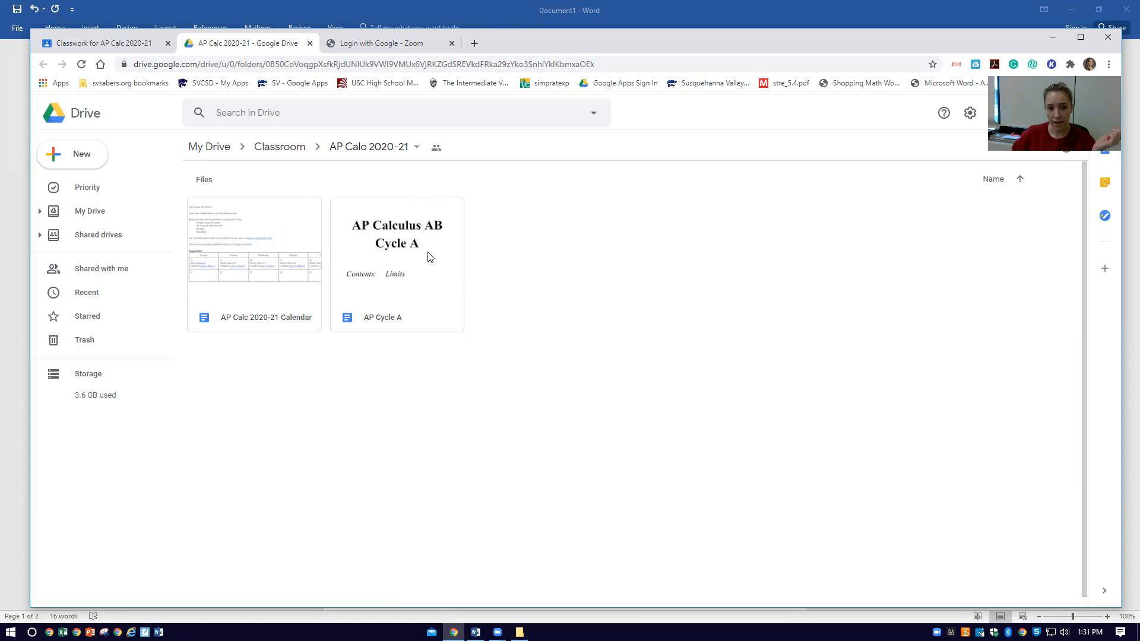
Step: Open AP Cycle A in Google Docs and scroll to the Phase 1 limits notes with number-set tables
{"action": "double_click", "coordinate": [396, 247]}
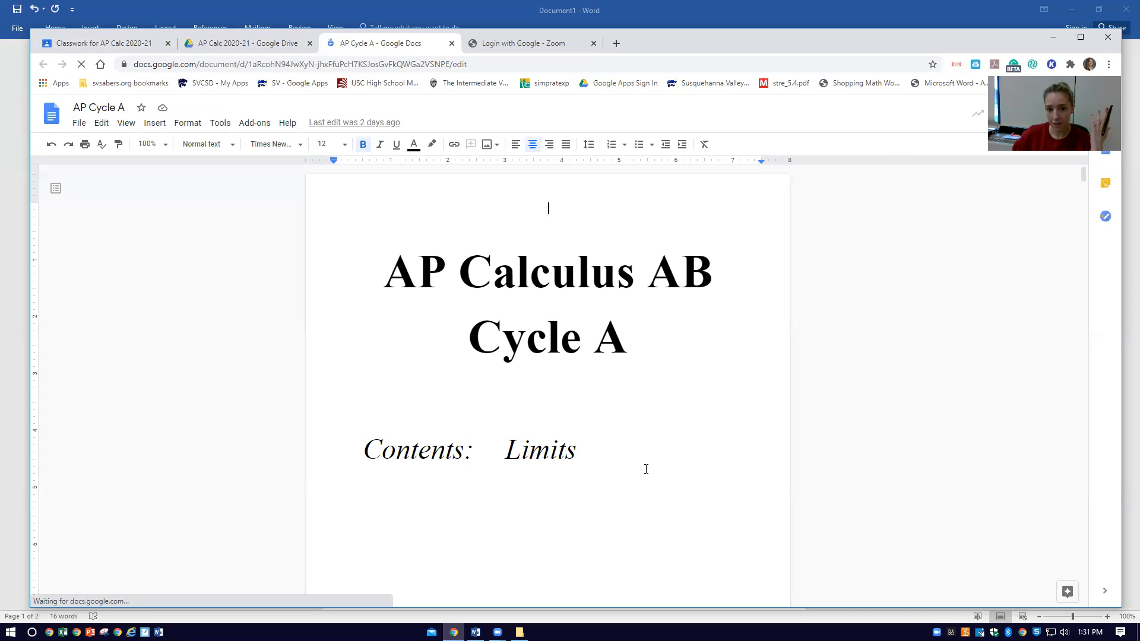
{"action": "scroll", "scroll_direction": "down", "scroll_amount": 3}
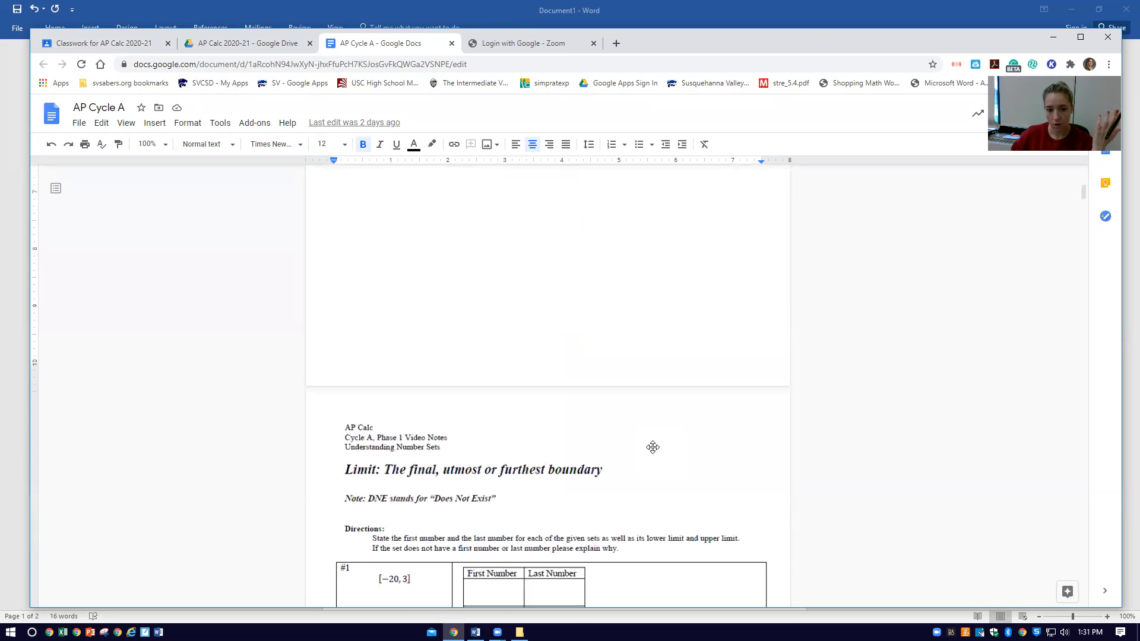
{"action": "scroll", "scroll_direction": "down", "scroll_amount": 3}
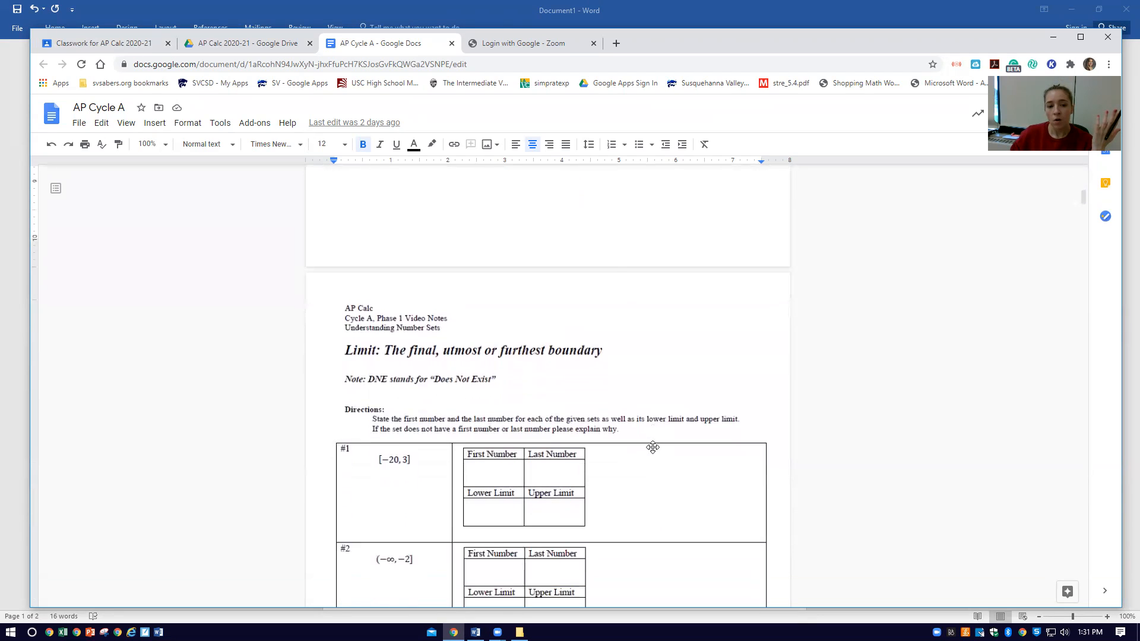
{"action": "mouse_move", "coordinate": [655, 430]}
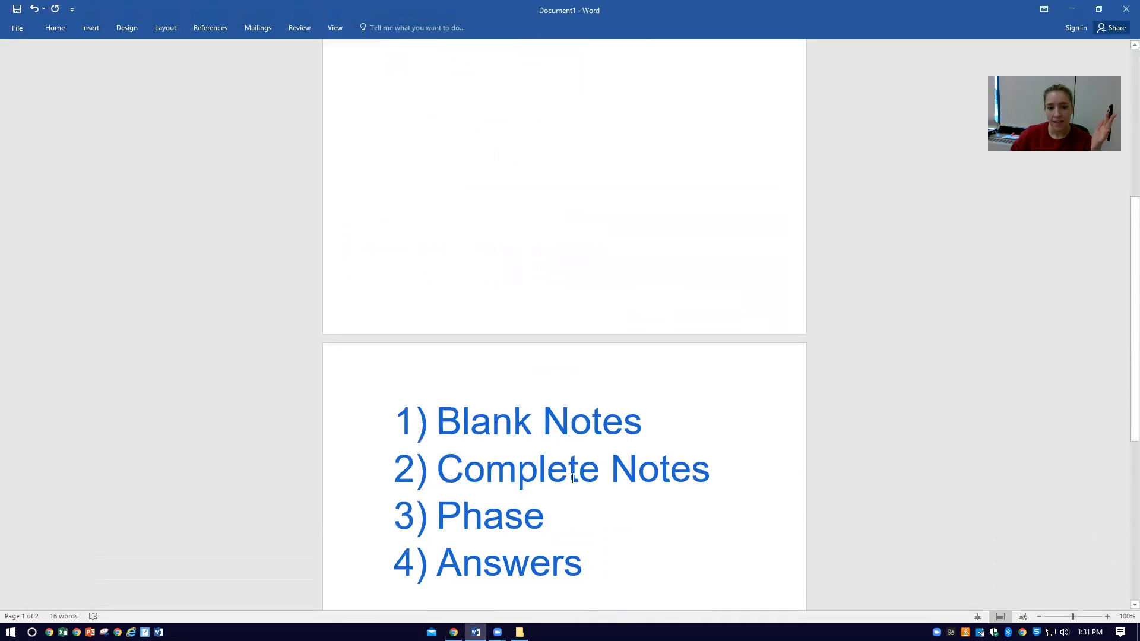
Step: Return to Word page 2 showing the blue list: Blank Notes, Complete Notes, Phase, Answers
{"action": "scroll", "scroll_direction": "up", "scroll_amount": 3}
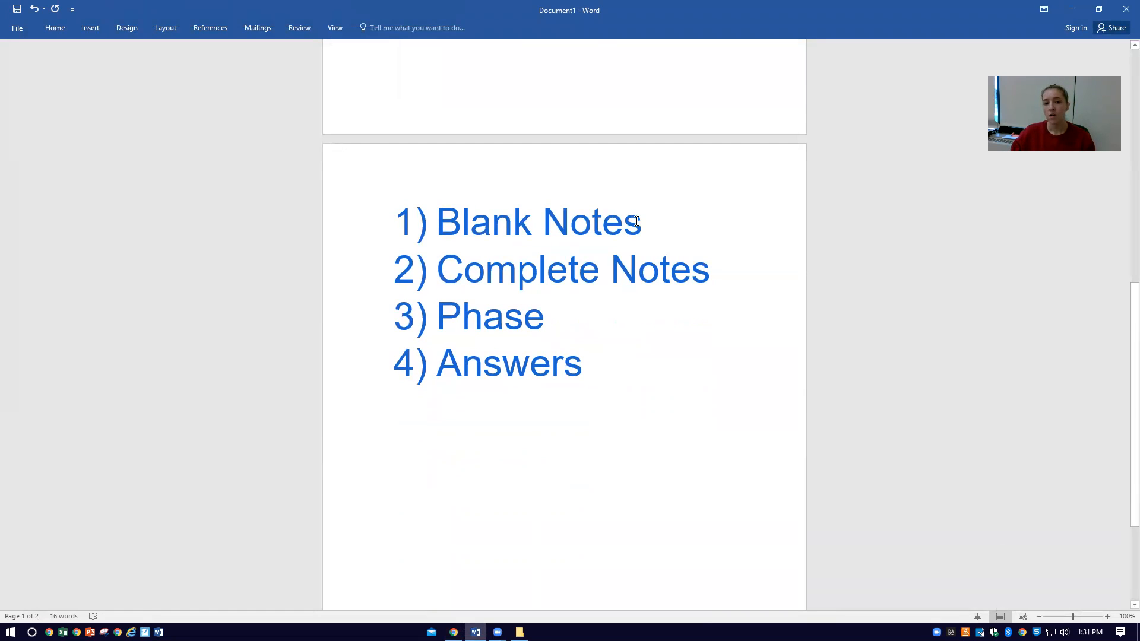
{"action": "mouse_move", "coordinate": [662, 227]}
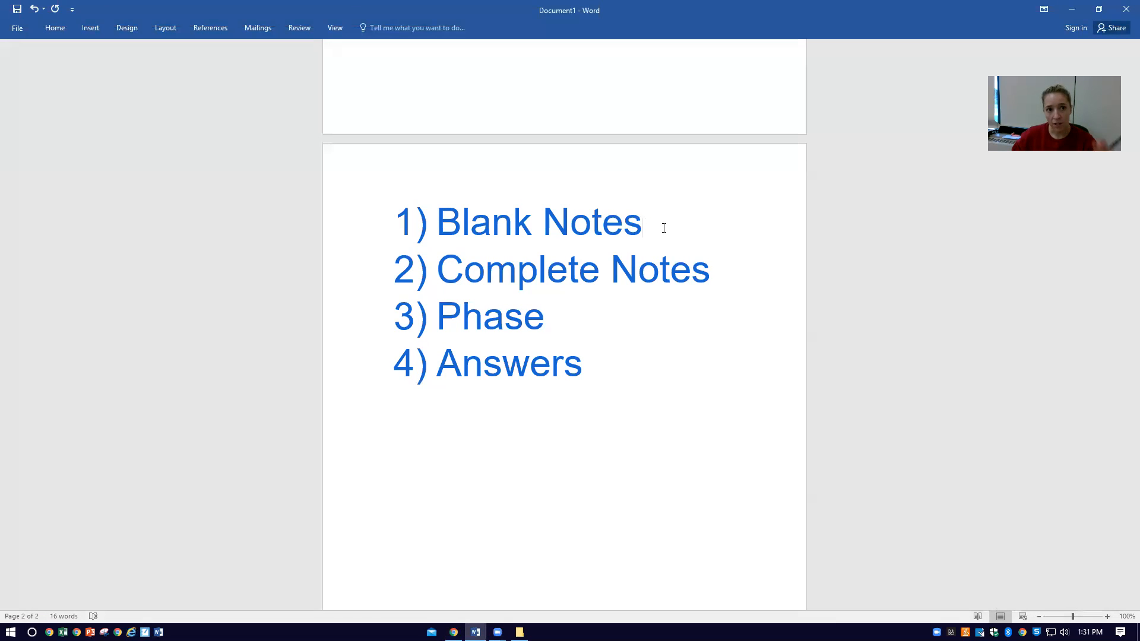
{"action": "left_click", "coordinate": [643, 222]}
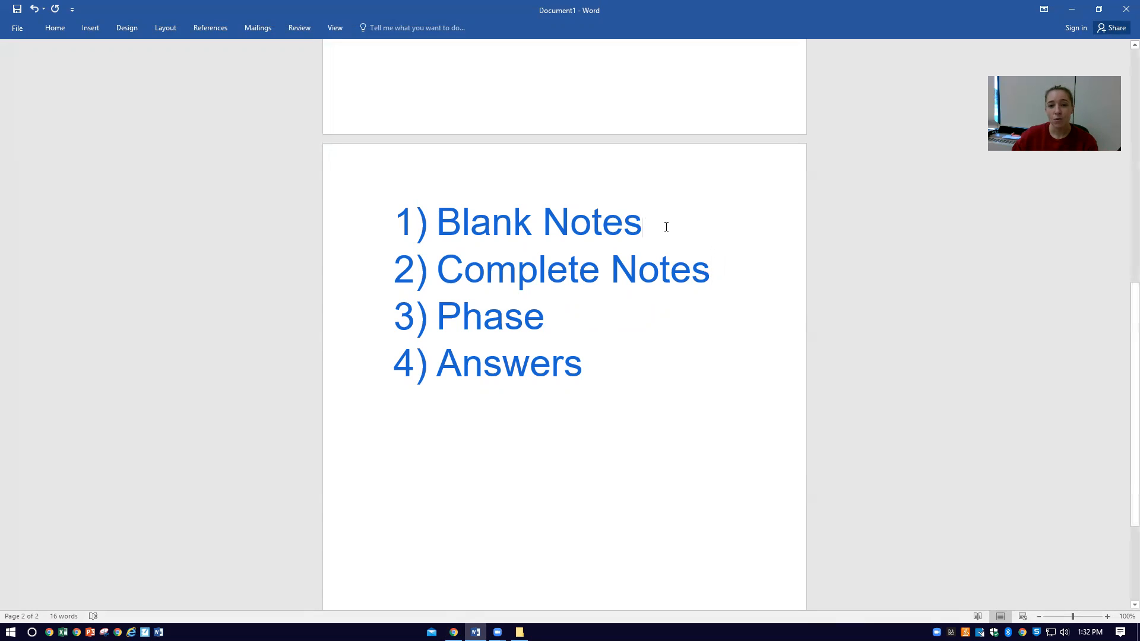
{"action": "left_click", "coordinate": [713, 269]}
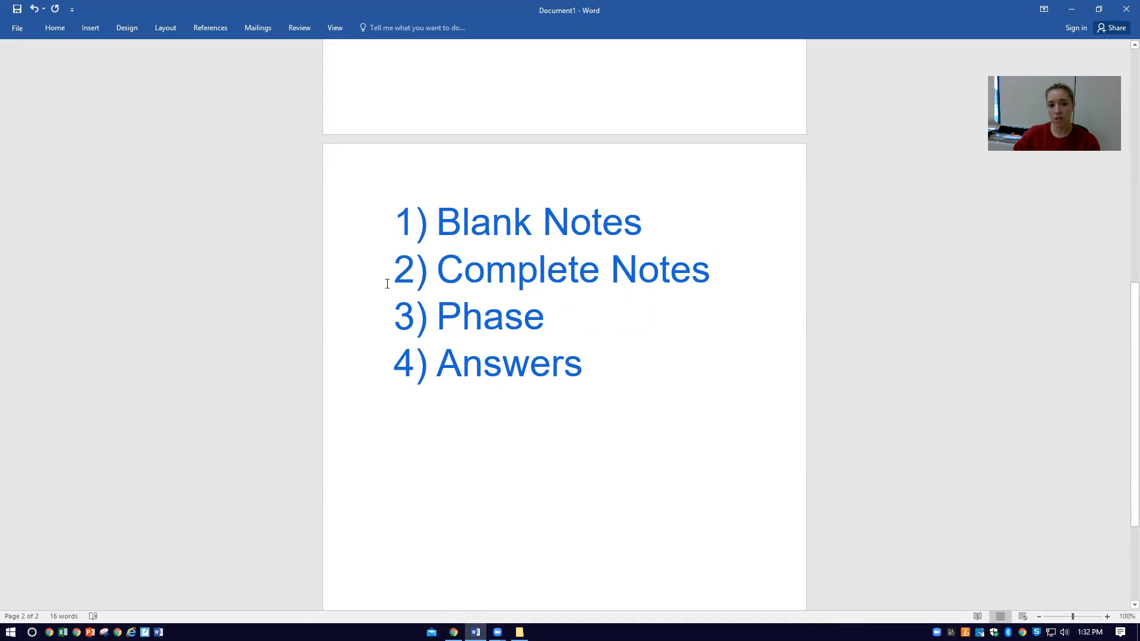
{"action": "left_click", "coordinate": [709, 270]}
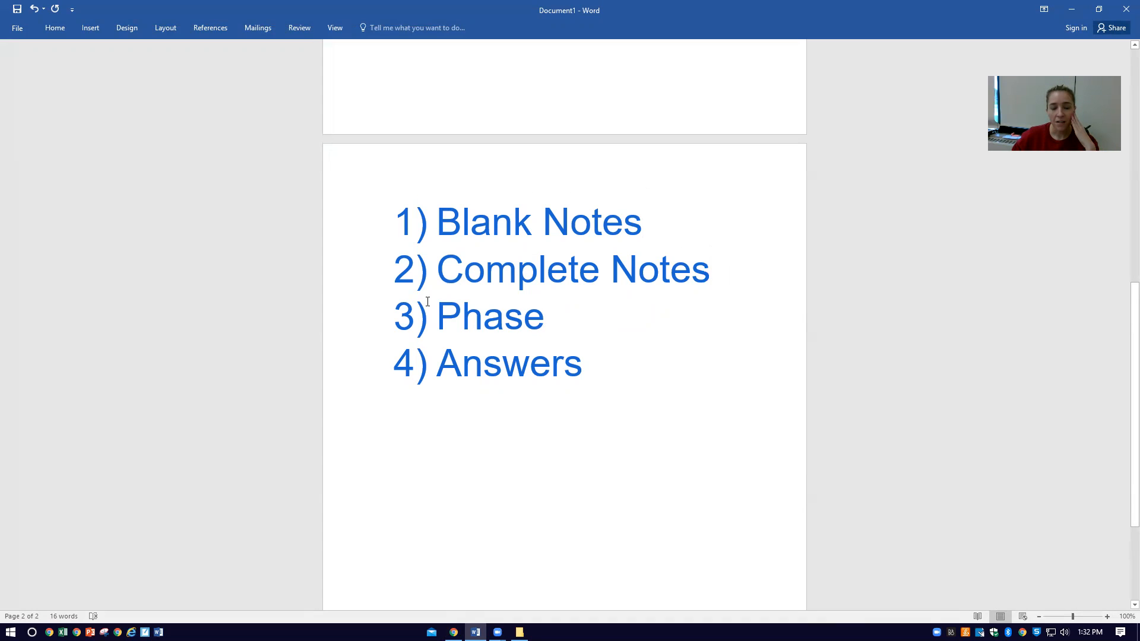
{"action": "mouse_move", "coordinate": [567, 324]}
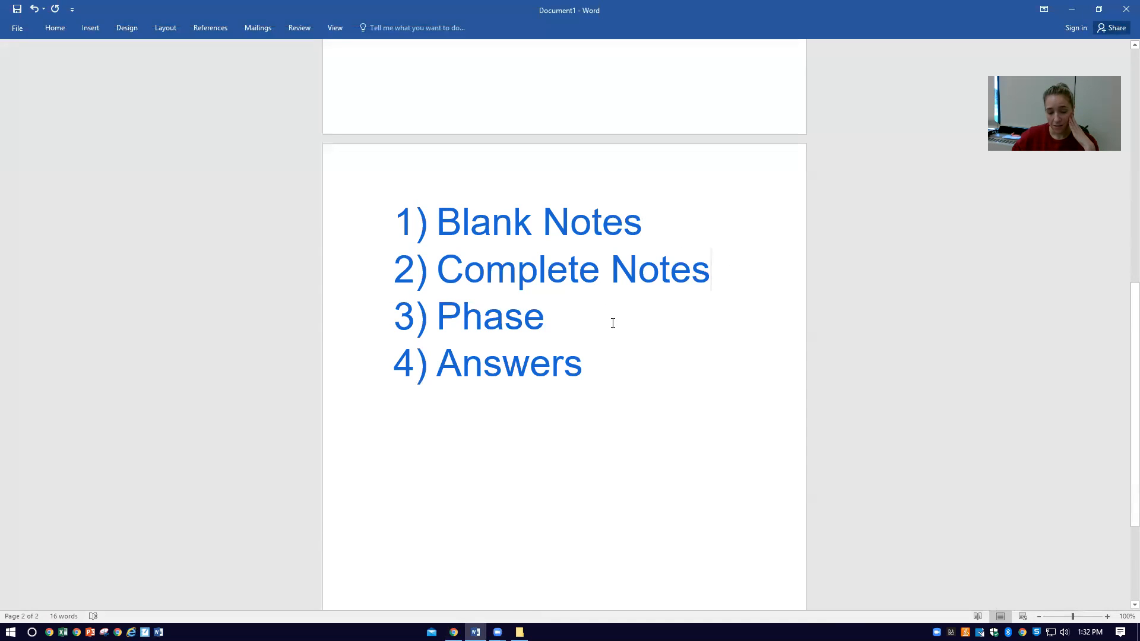
{"action": "mouse_move", "coordinate": [630, 406]}
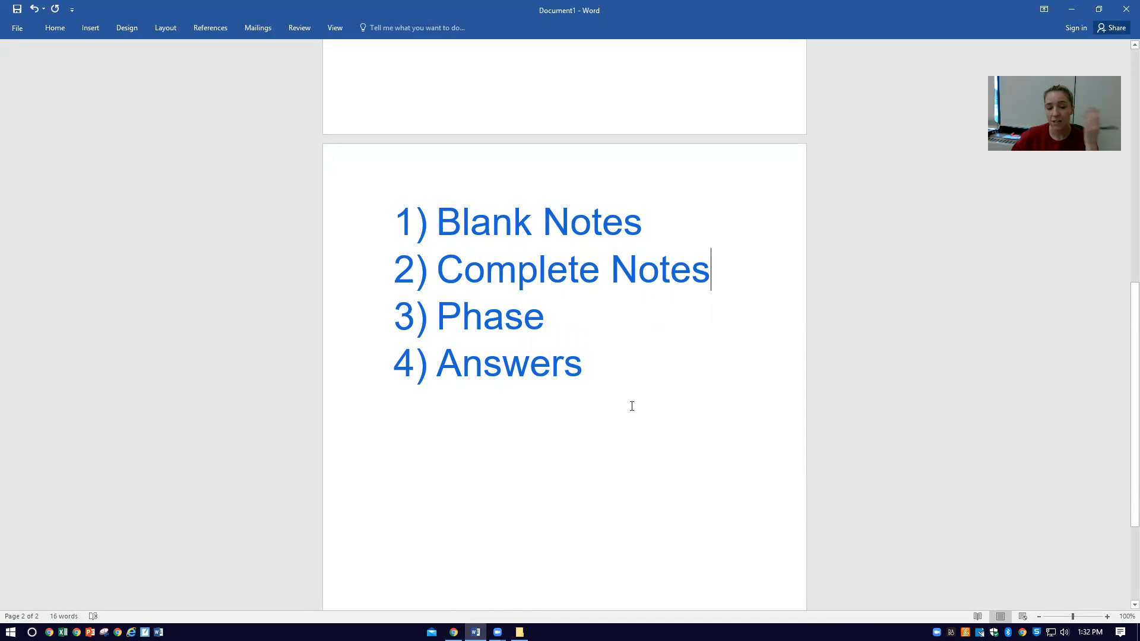
{"action": "mouse_move", "coordinate": [499, 590]}
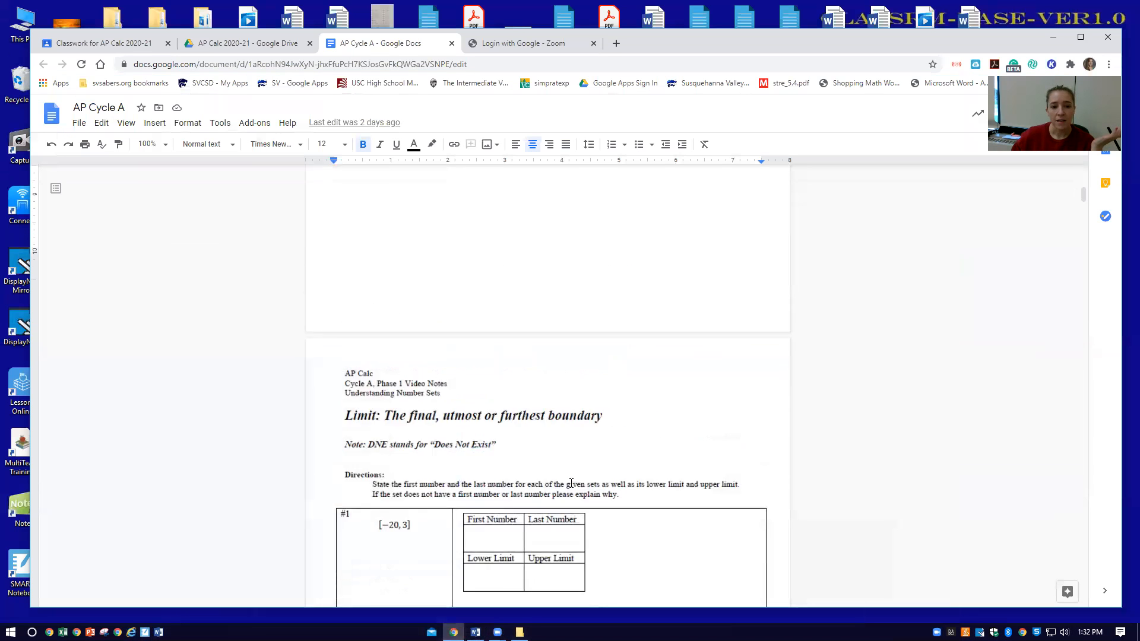
Step: Scroll AP Cycle A past blank notes, complete notes and phase problems to Phase 1 Solutions, then return to the Drive folder
{"action": "scroll", "scroll_direction": "down", "scroll_amount": 3}
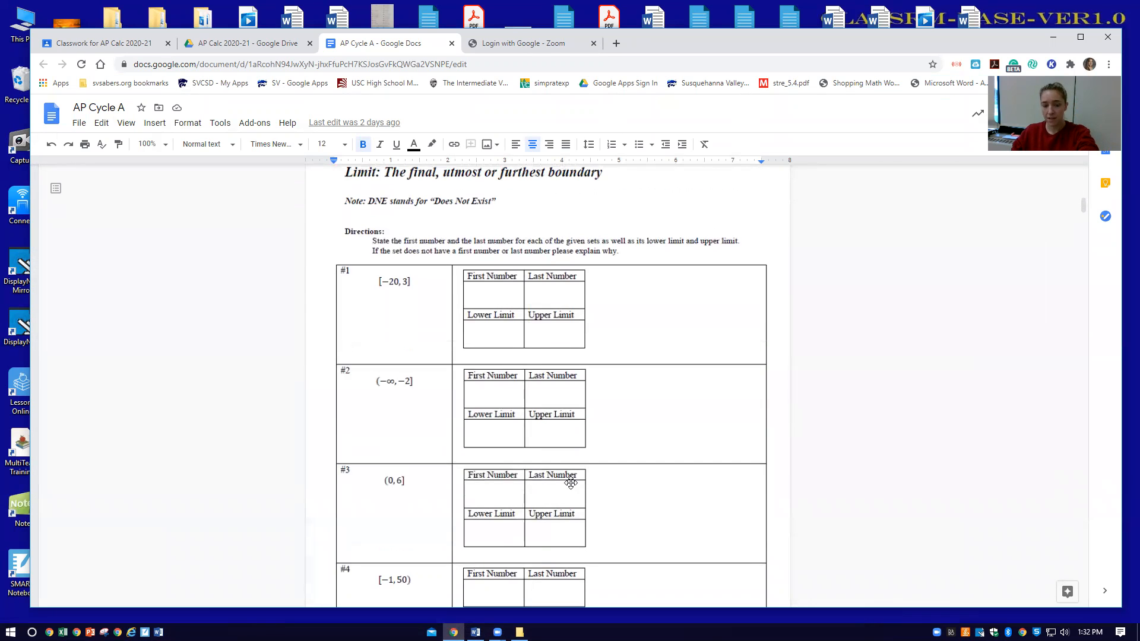
{"action": "scroll", "scroll_direction": "down", "scroll_amount": 3}
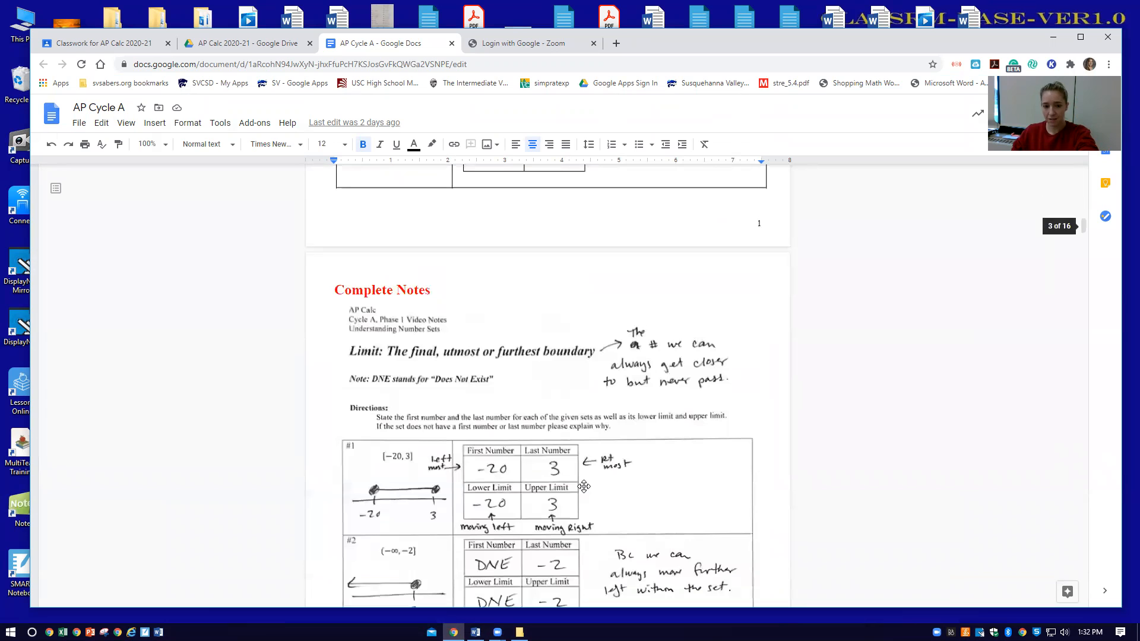
{"action": "scroll", "scroll_direction": "down", "scroll_amount": 3}
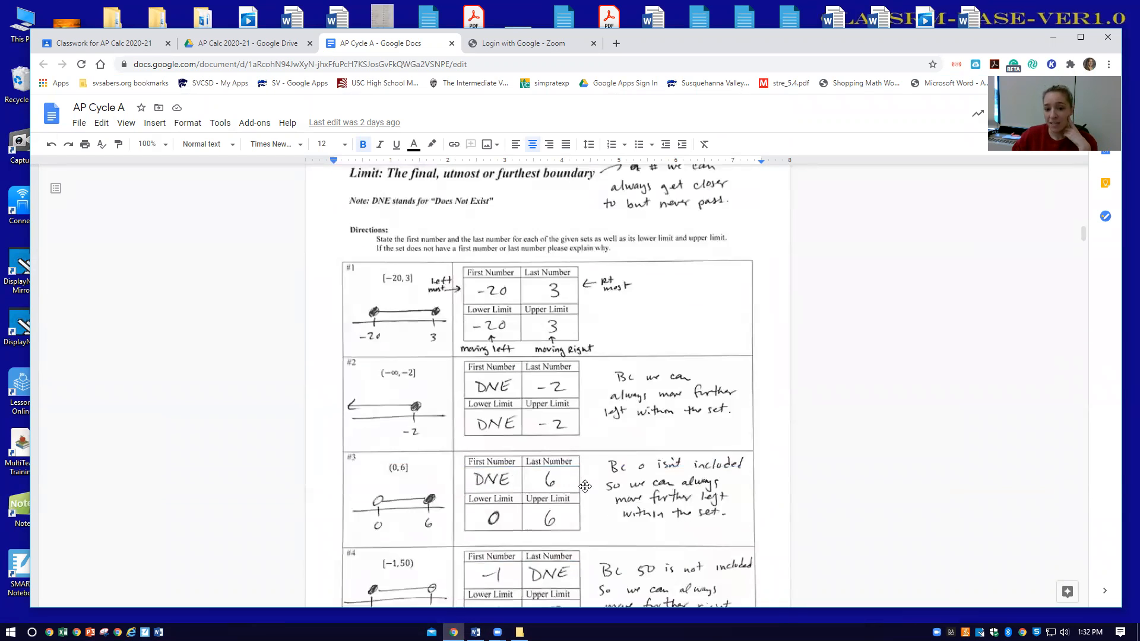
{"action": "scroll", "scroll_direction": "down", "scroll_amount": 3}
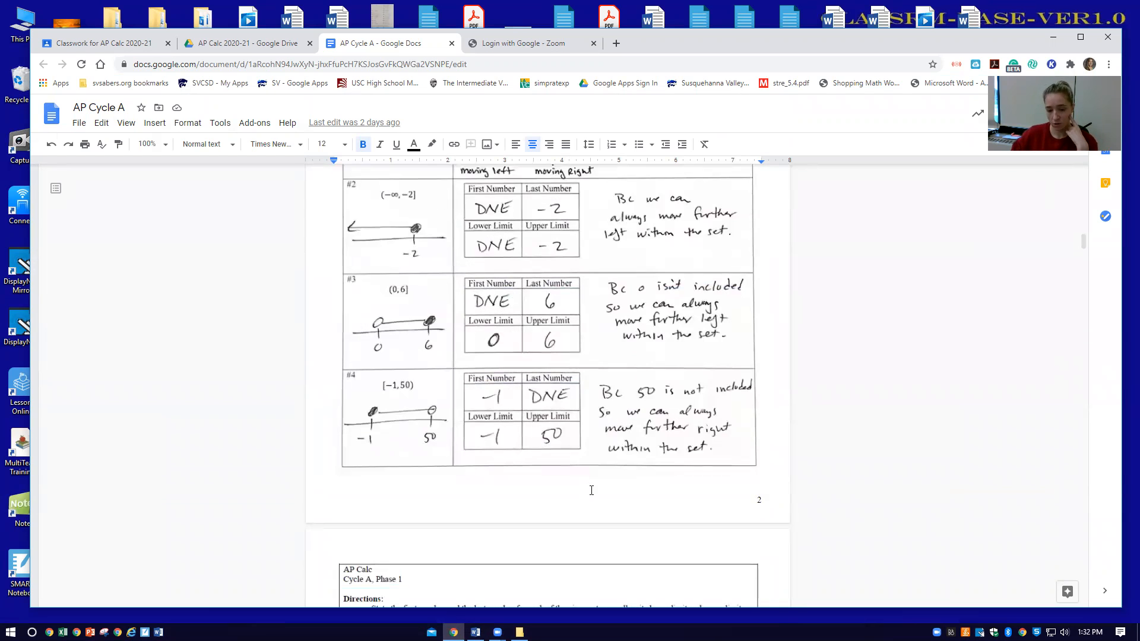
{"action": "scroll", "scroll_direction": "down", "scroll_amount": 3}
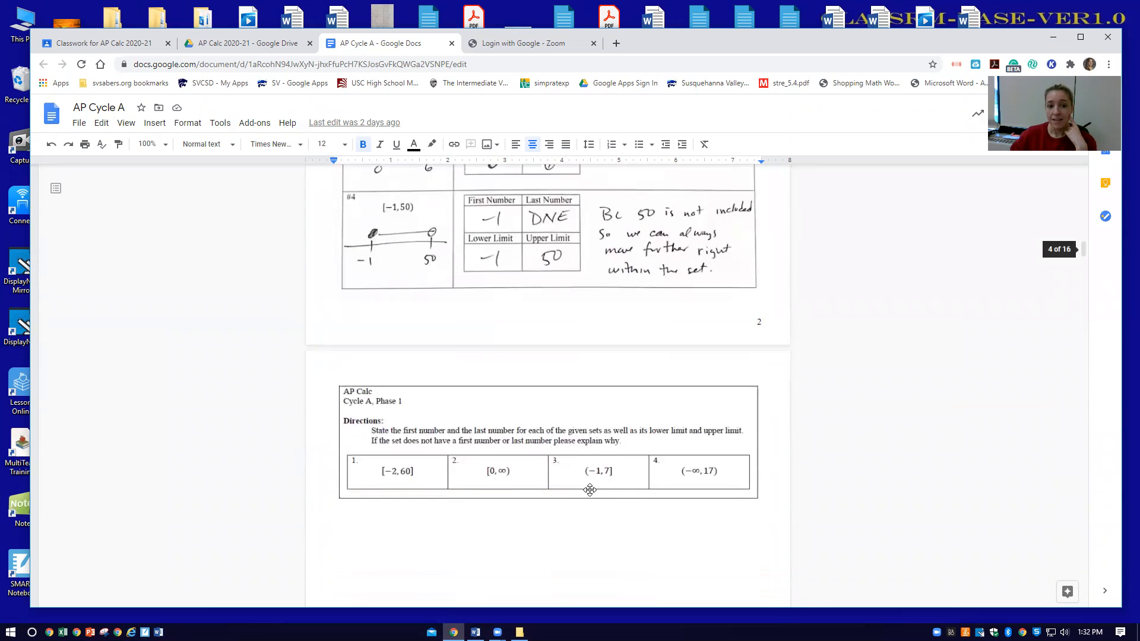
{"action": "scroll", "scroll_direction": "down", "scroll_amount": 3}
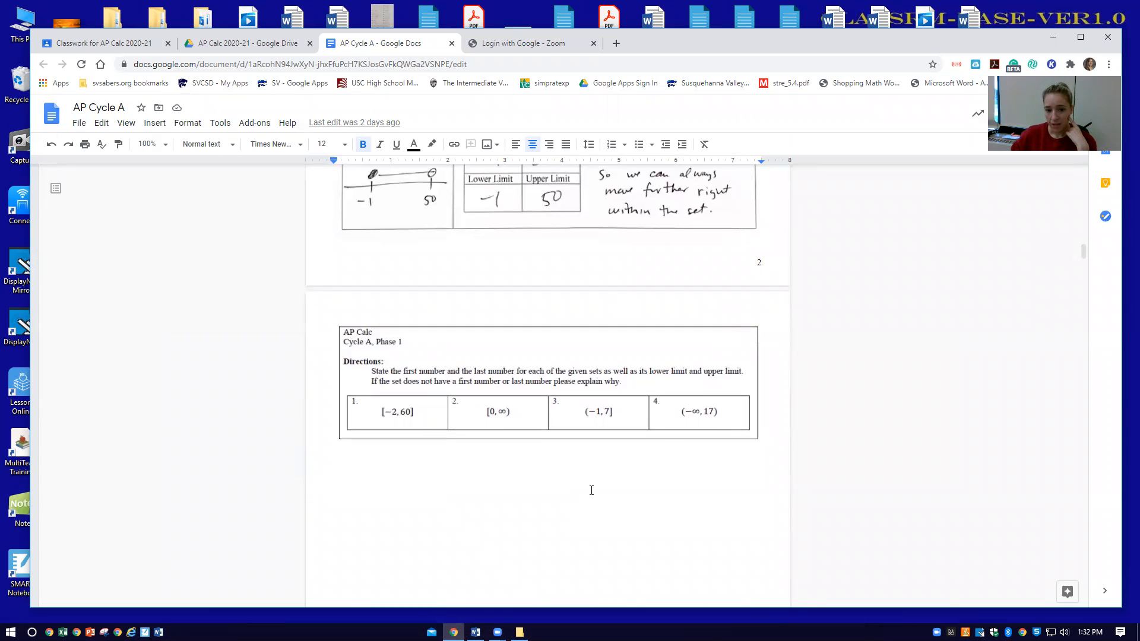
{"action": "scroll", "scroll_direction": "down", "scroll_amount": 3}
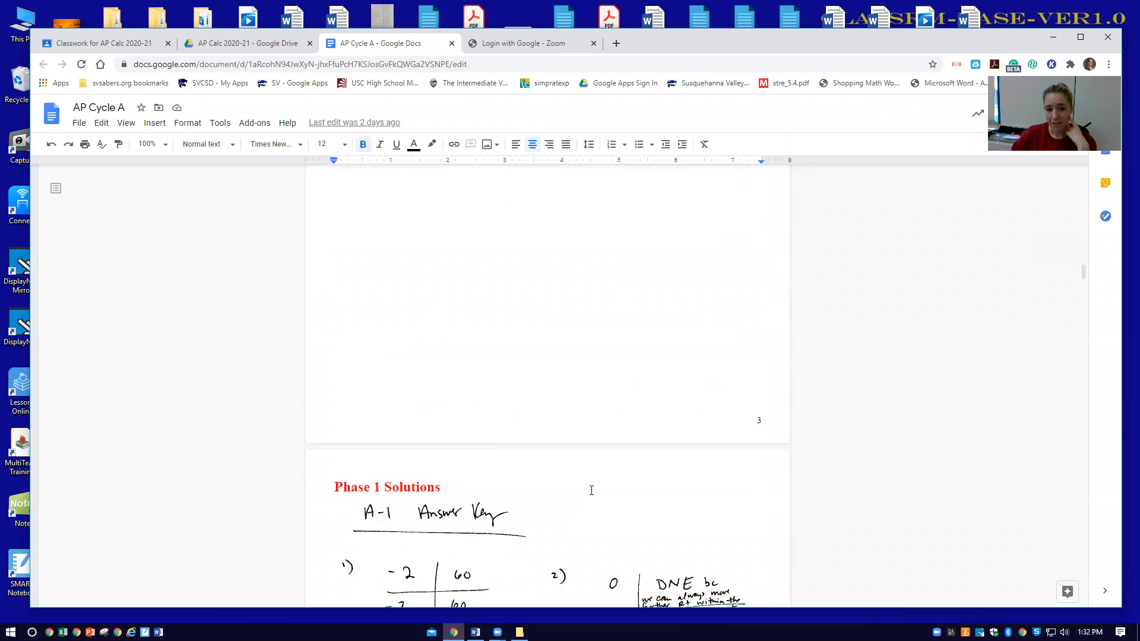
{"action": "scroll", "scroll_direction": "down", "scroll_amount": 3}
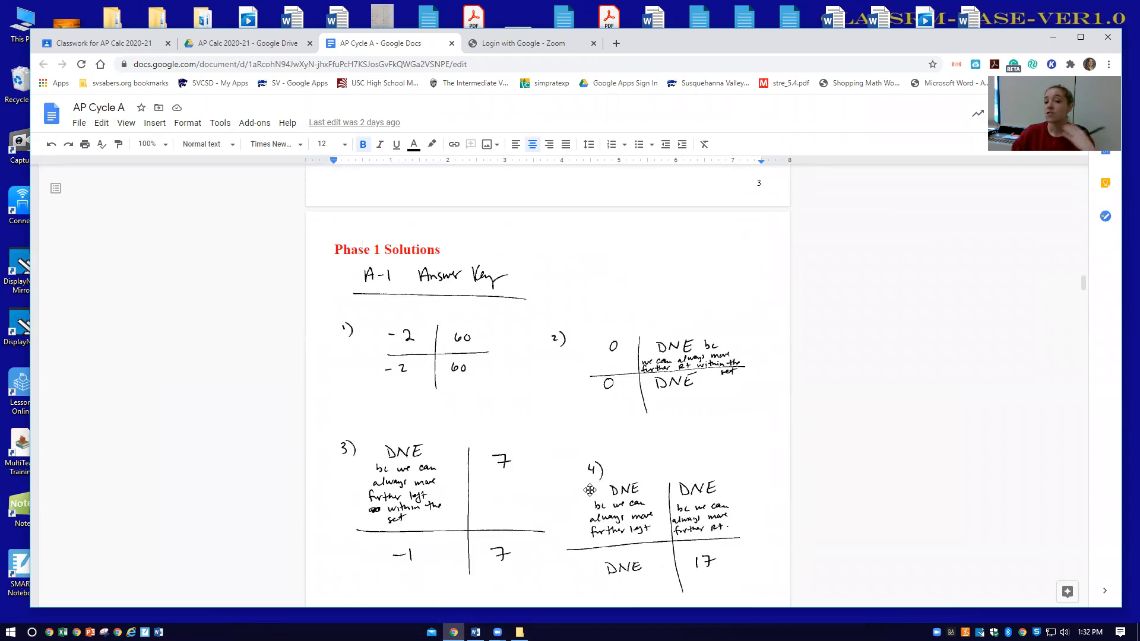
{"action": "mouse_move", "coordinate": [581, 479]}
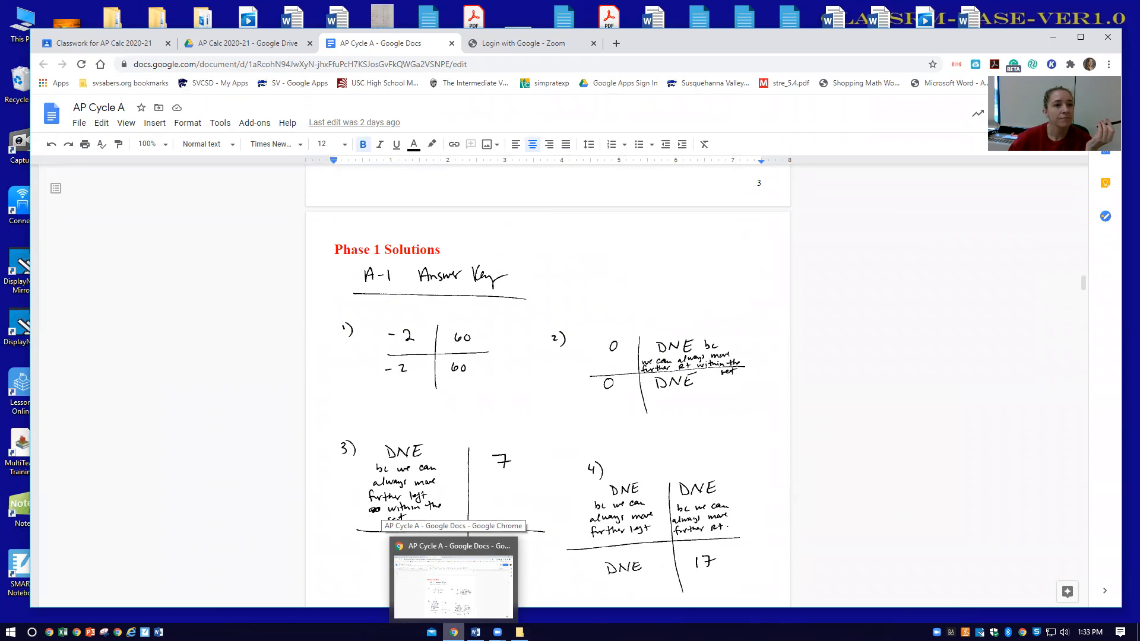
{"action": "left_click", "coordinate": [246, 43]}
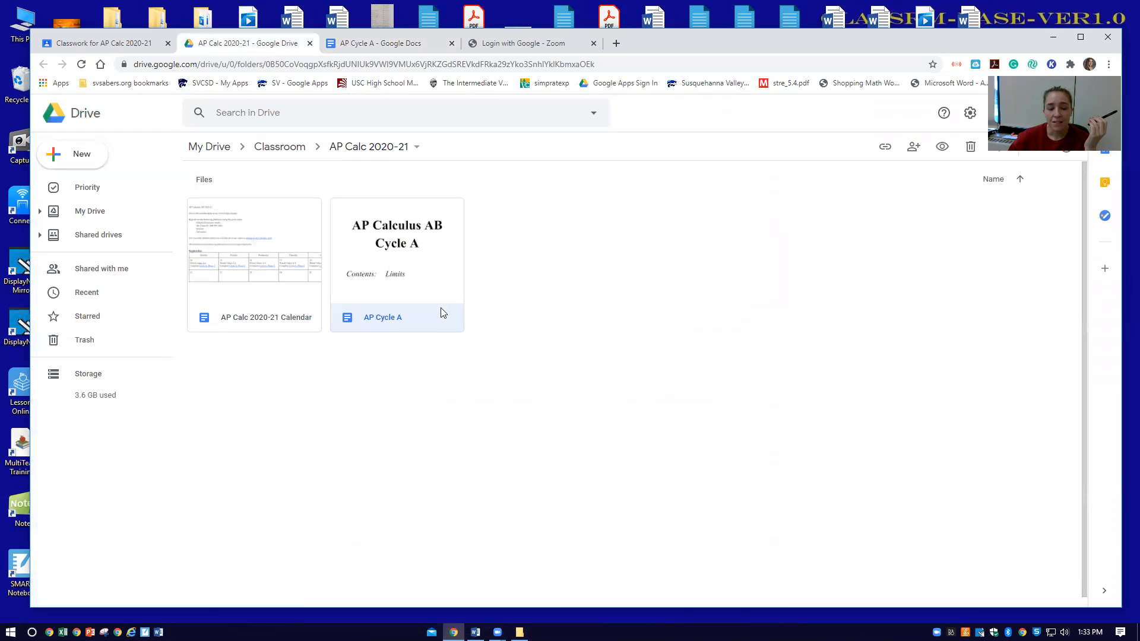
{"action": "mouse_move", "coordinate": [417, 303]}
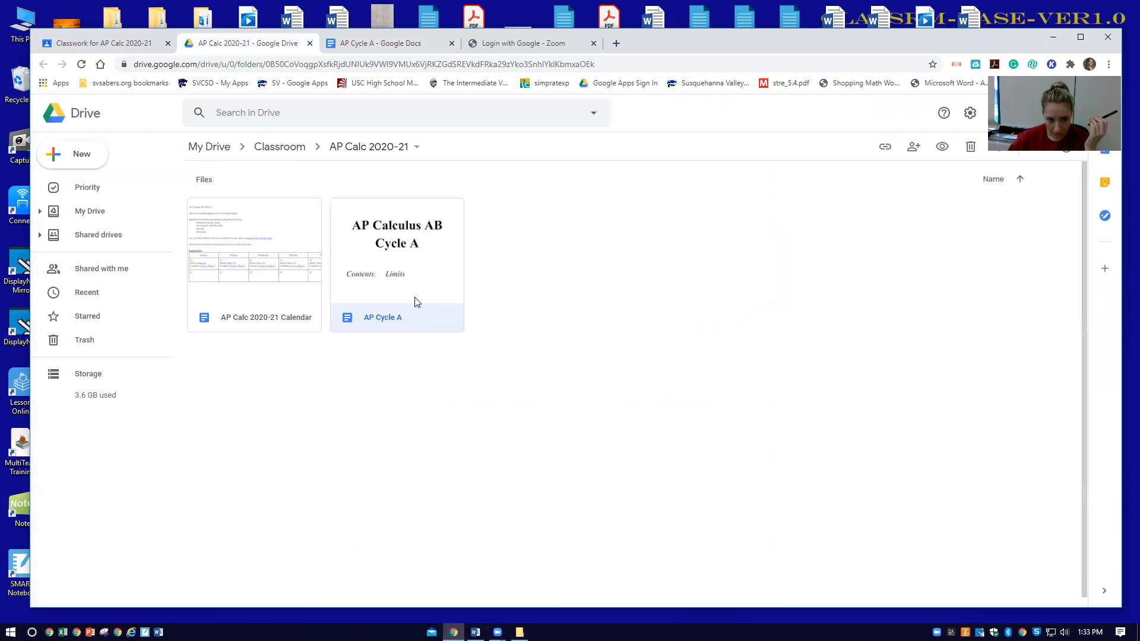
{"action": "mouse_move", "coordinate": [288, 226]}
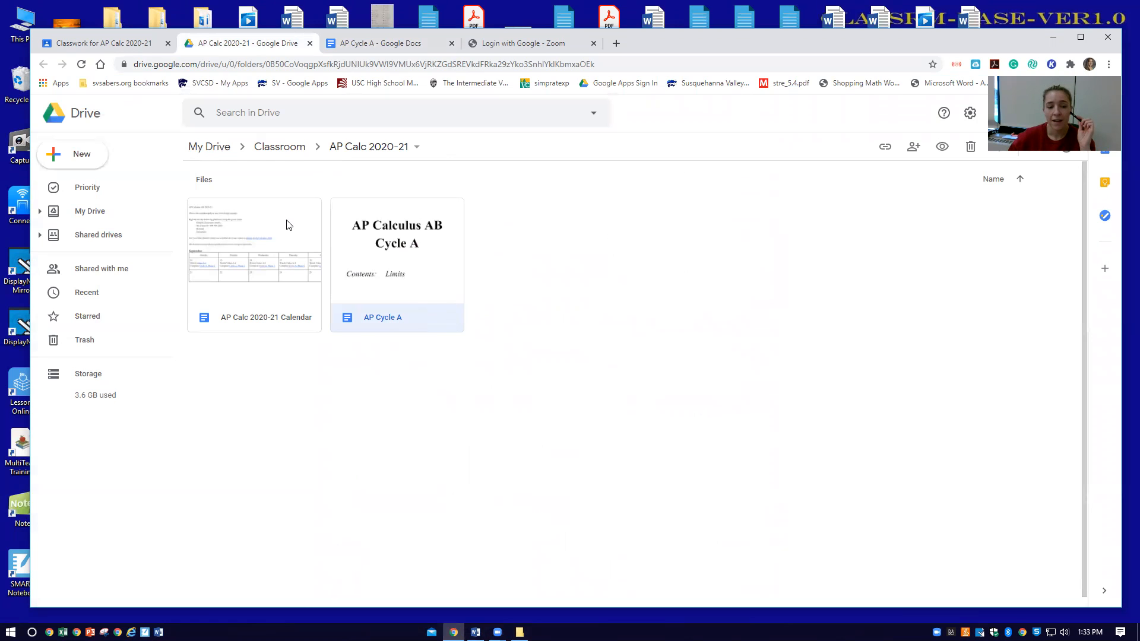
Step: Open AP Calc 2020-21 Calendar showing registration codes and September's Cycle A schedule
{"action": "double_click", "coordinate": [254, 243]}
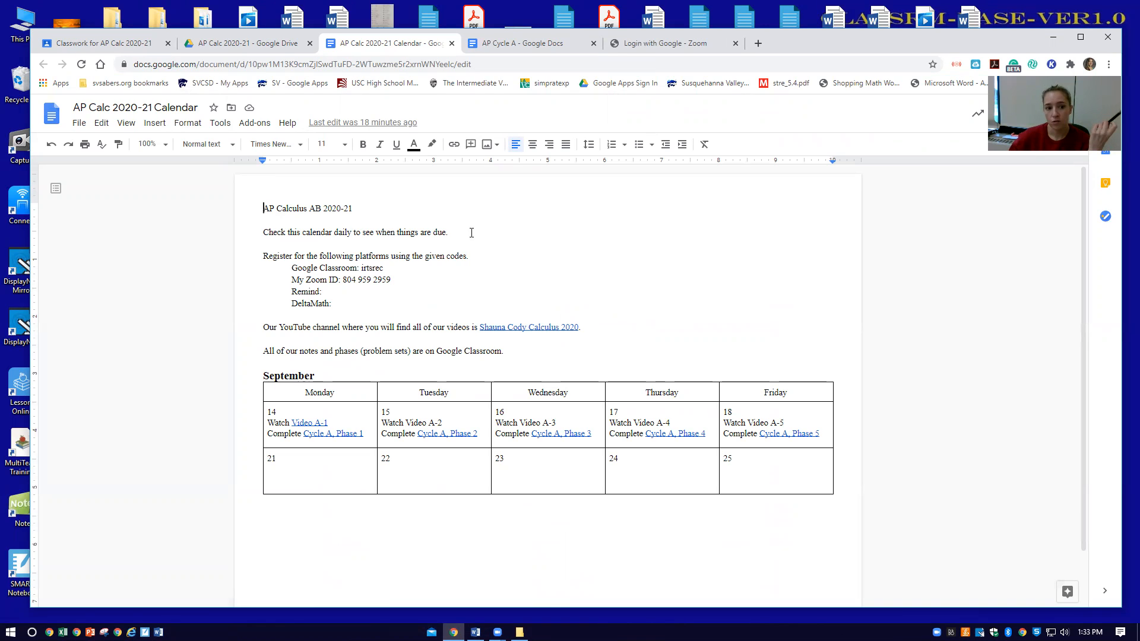
{"action": "mouse_move", "coordinate": [363, 257]}
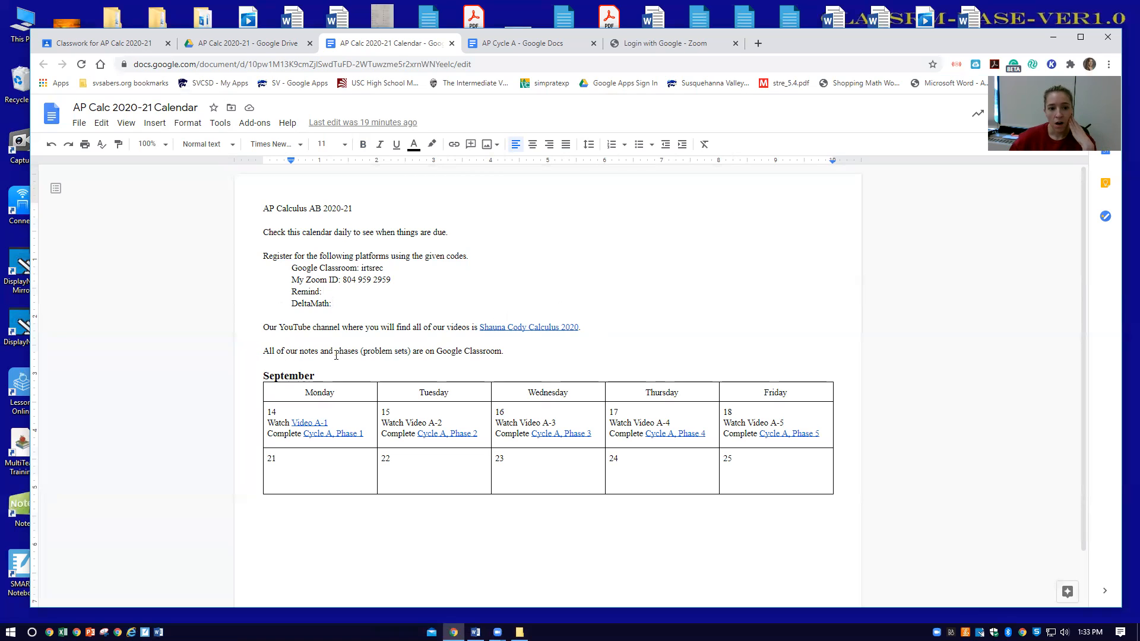
{"action": "mouse_move", "coordinate": [612, 500]}
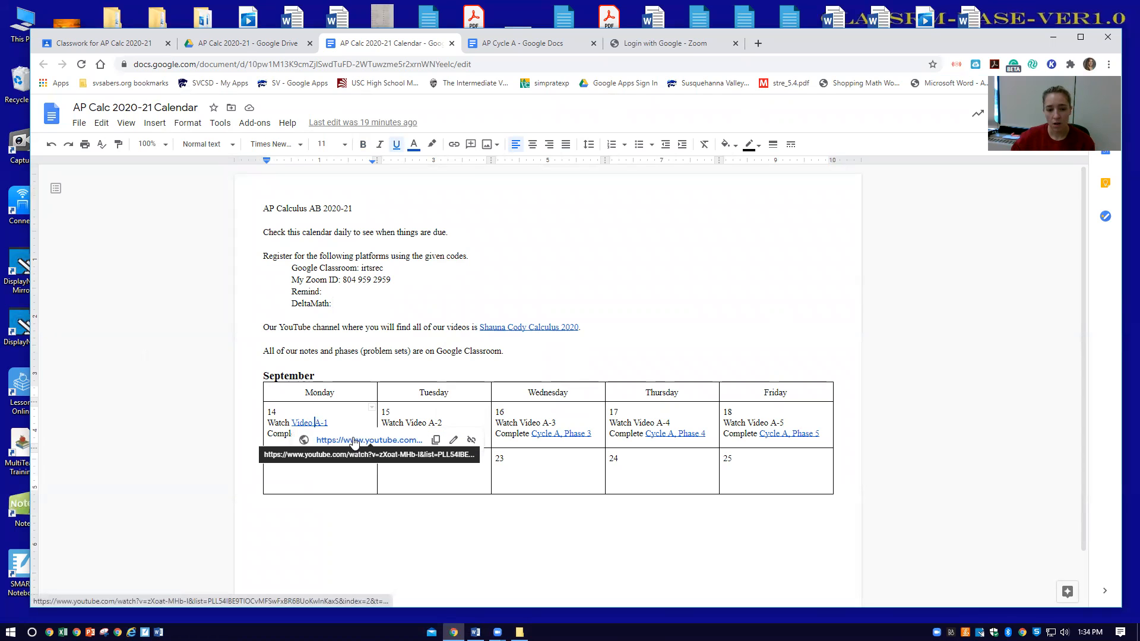
Step: Follow the Video A-1 link to YouTube, let it play, and return to the calendar
{"action": "left_click", "coordinate": [368, 440]}
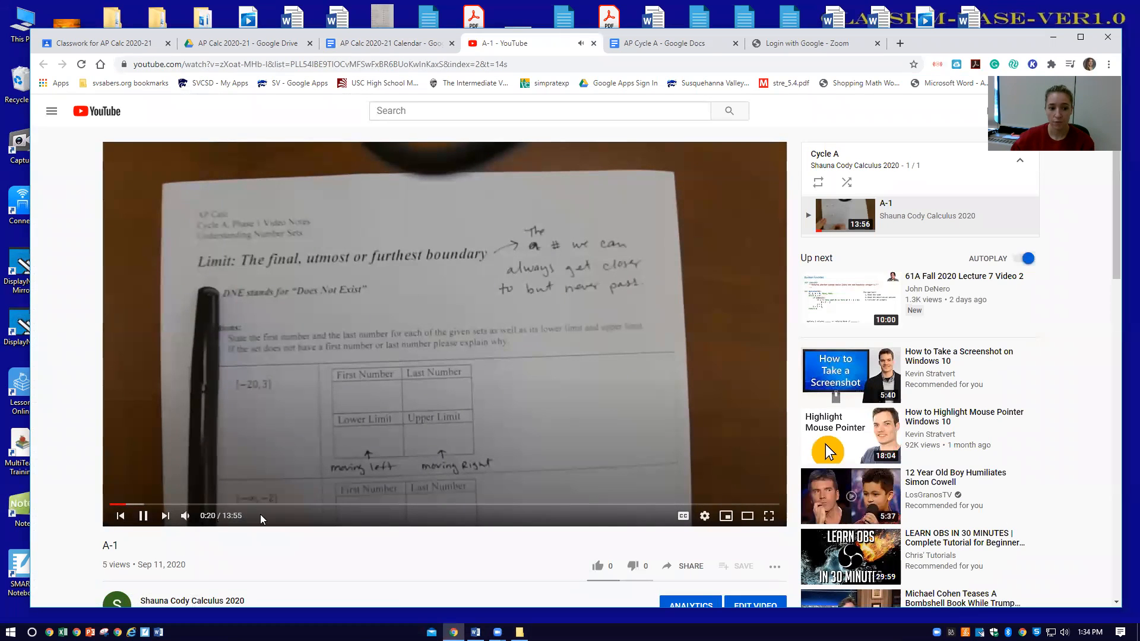
{"action": "left_click", "coordinate": [388, 43]}
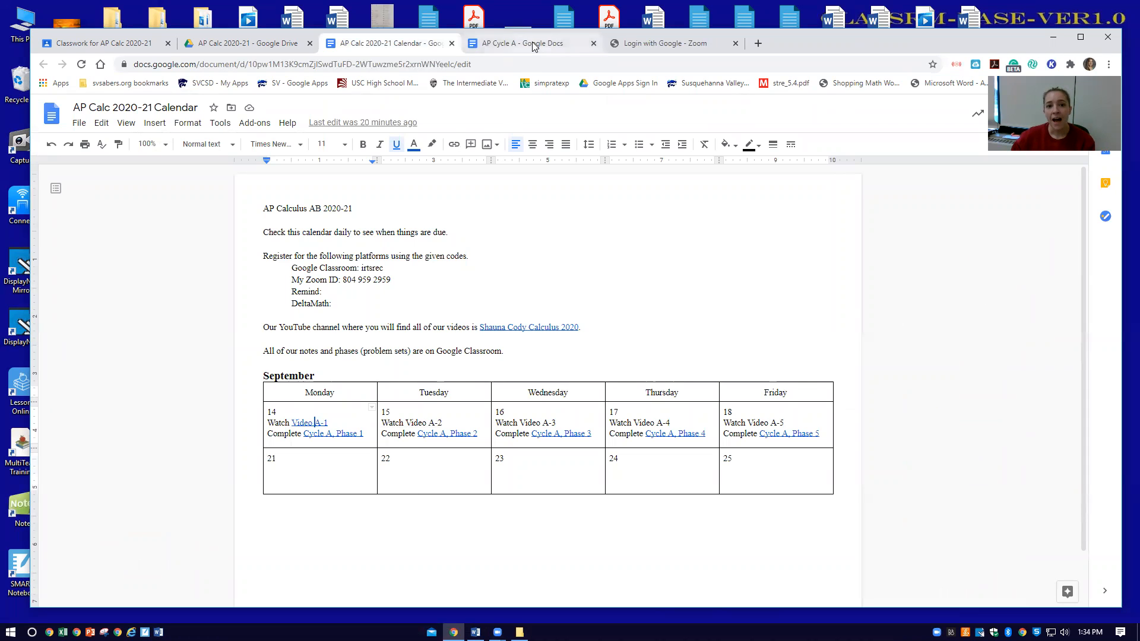
Step: Show the AP Cycle A Phase 1 answer key tab and close it, leaving the calendar on screen
{"action": "left_click", "coordinate": [518, 43]}
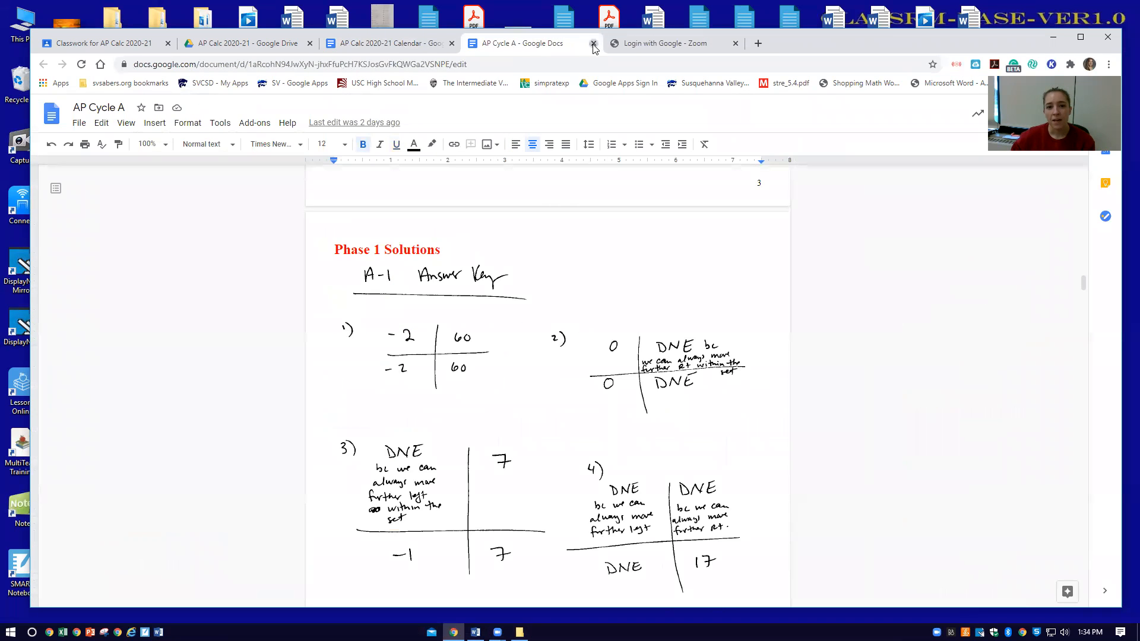
{"action": "left_click", "coordinate": [592, 42]}
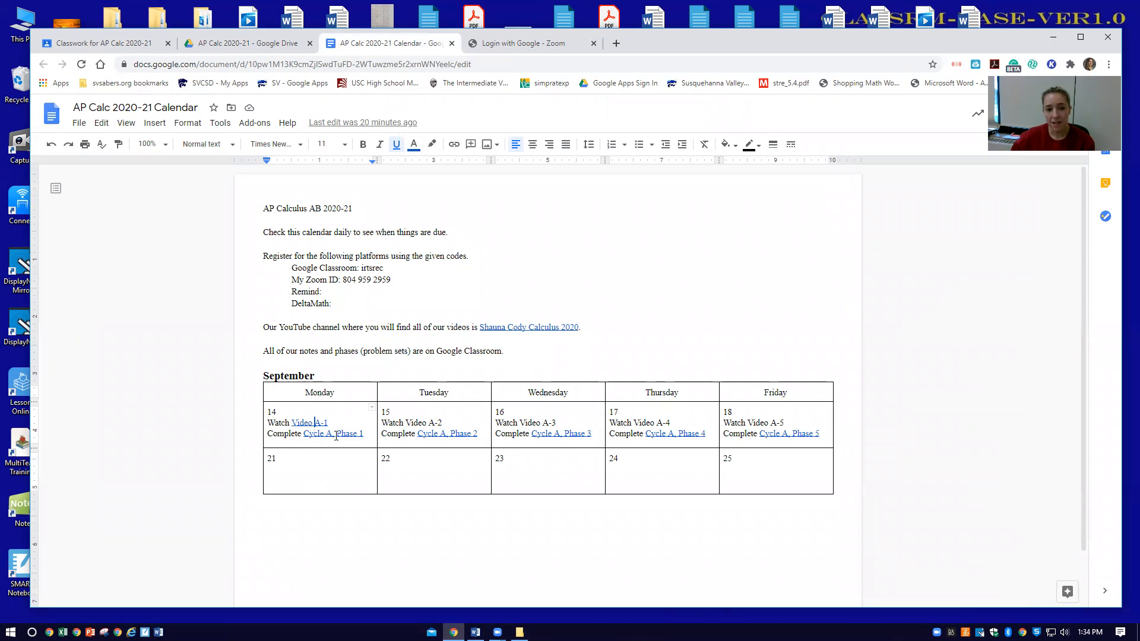
{"action": "mouse_move", "coordinate": [333, 433]}
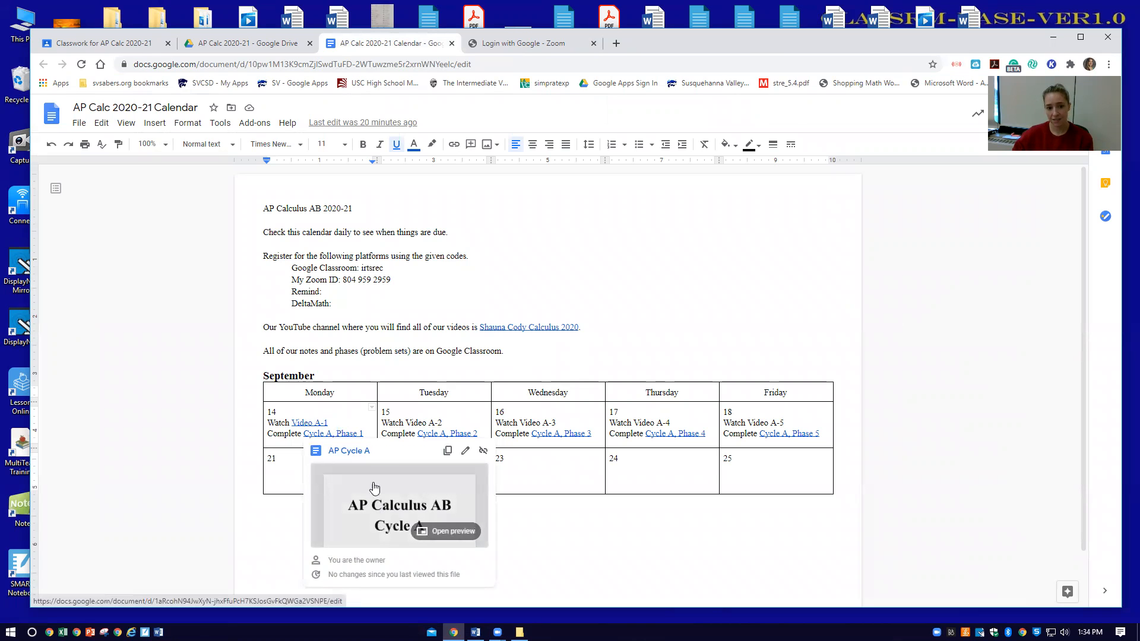
{"action": "mouse_move", "coordinate": [389, 517]}
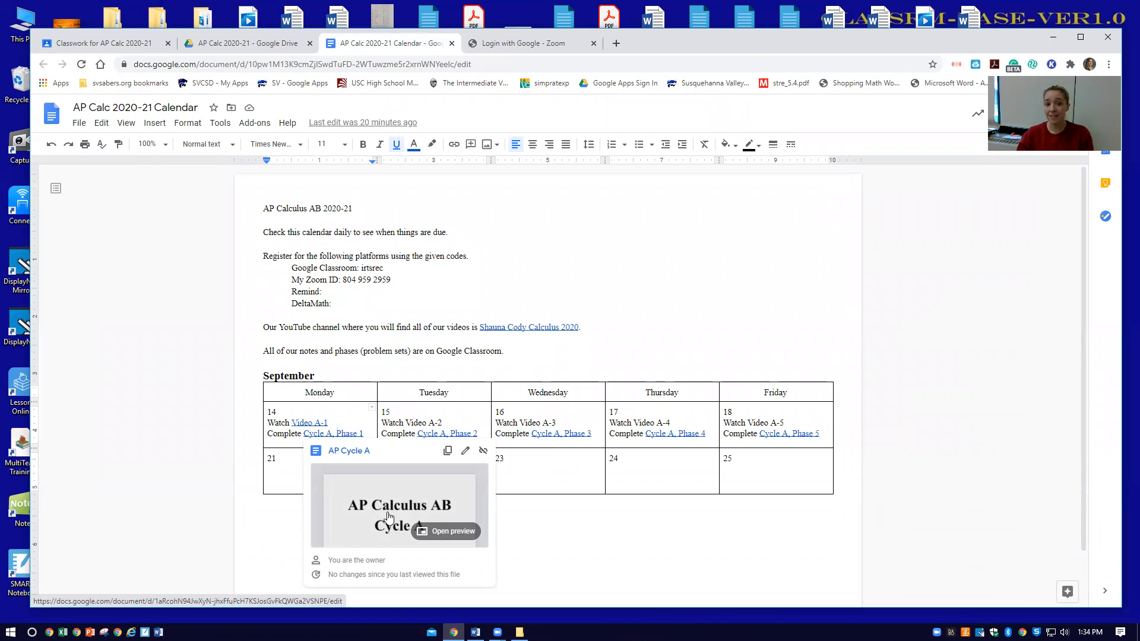
{"action": "mouse_move", "coordinate": [615, 298]}
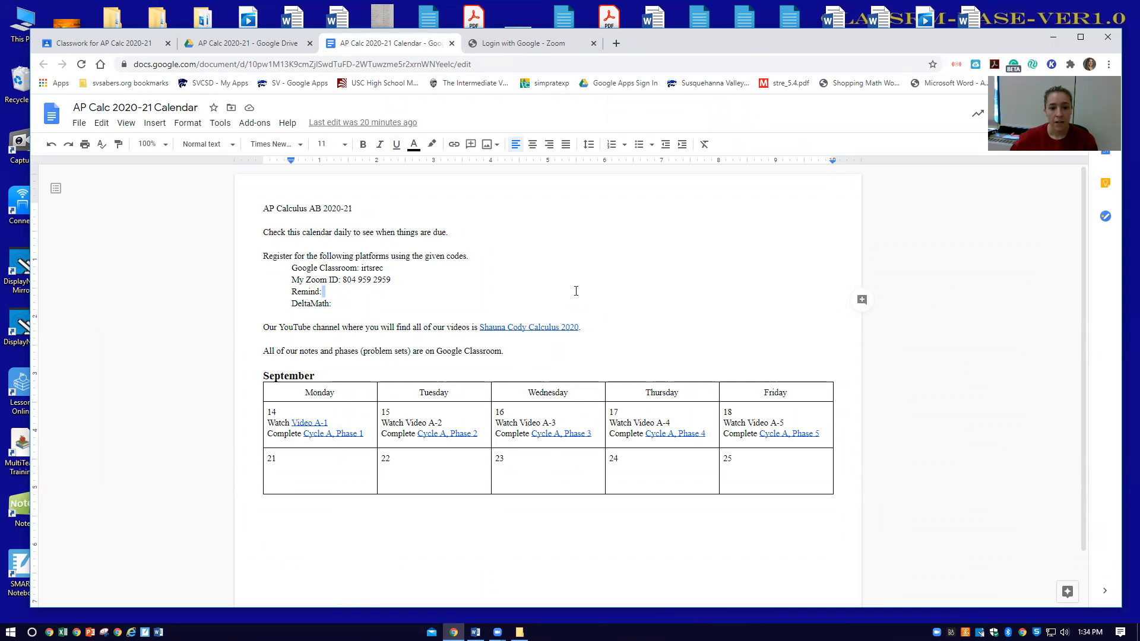
{"action": "mouse_move", "coordinate": [462, 410]}
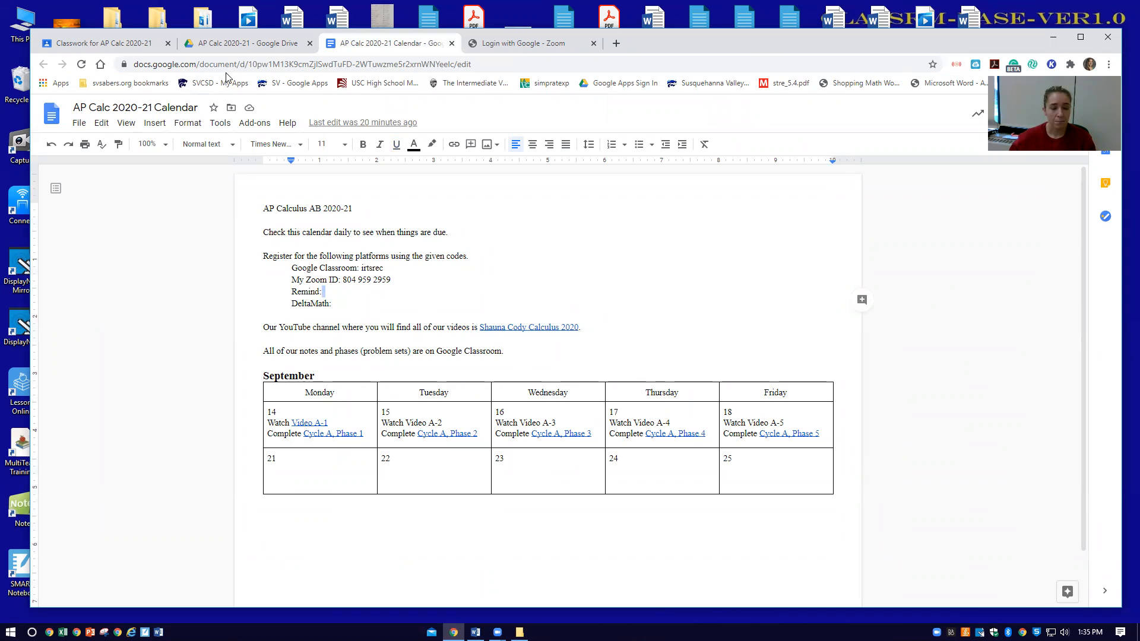
{"action": "mouse_move", "coordinate": [244, 42]}
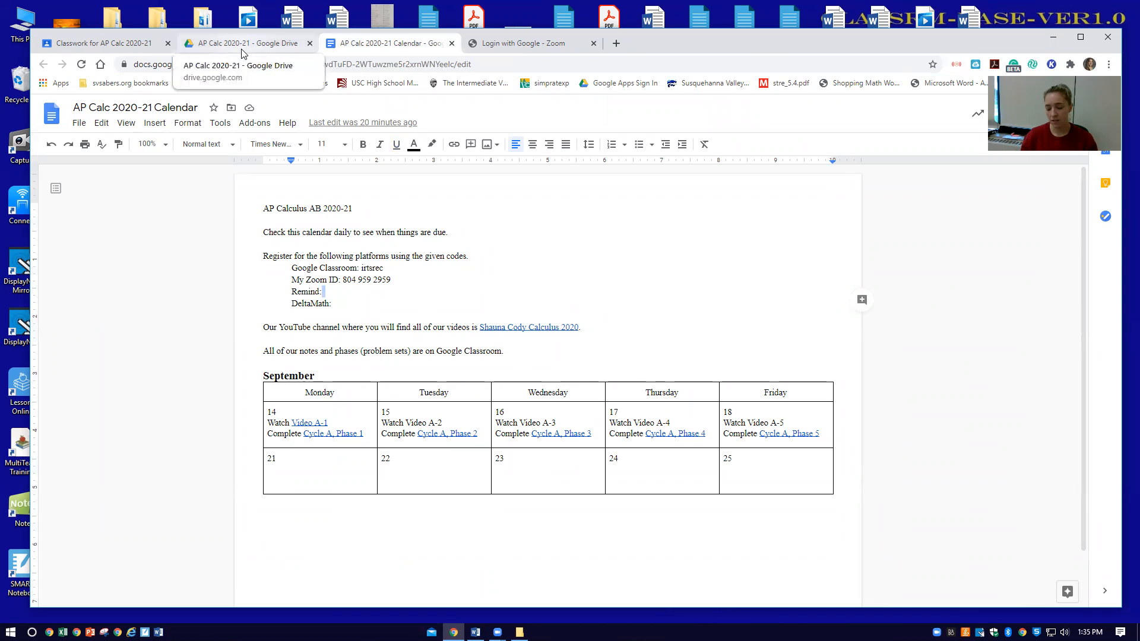